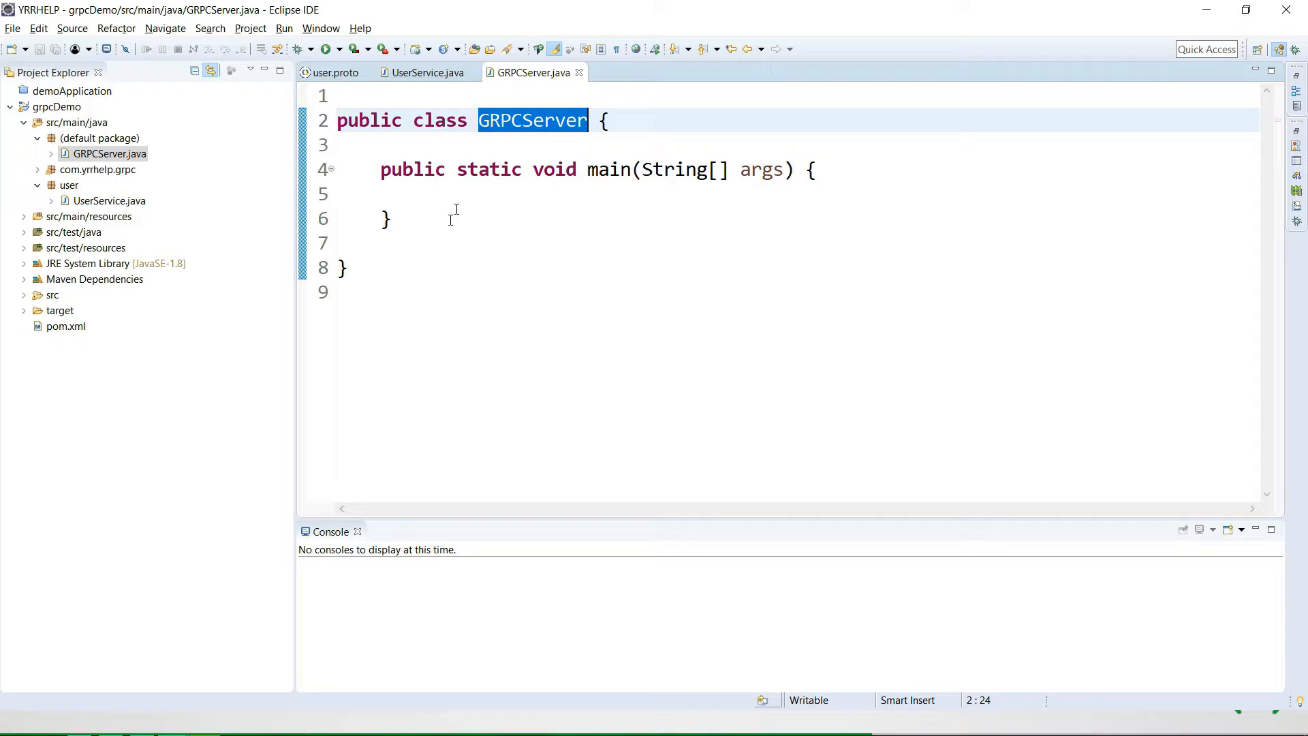
- Declare 'Server server = ServerBuilder.forPort(port)' in main, importing ServerBuilder via content assist
left_click(585, 193)
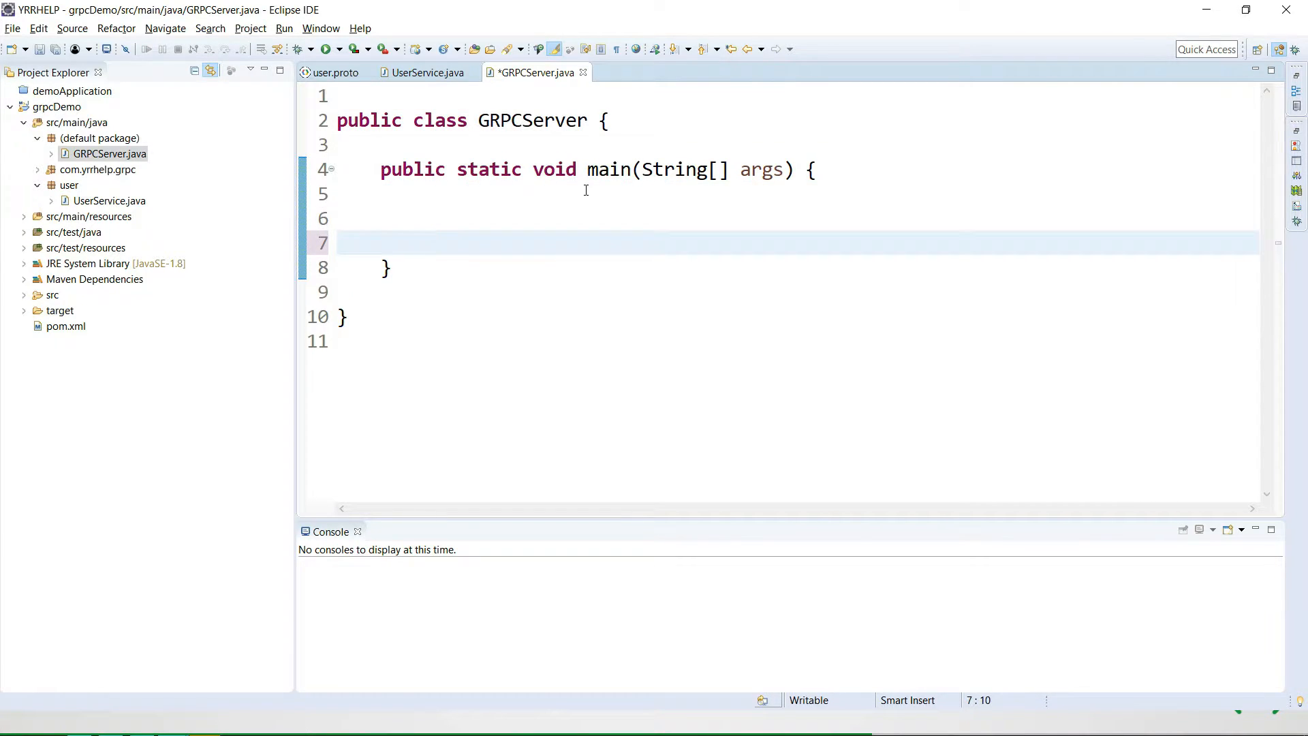
type("S")
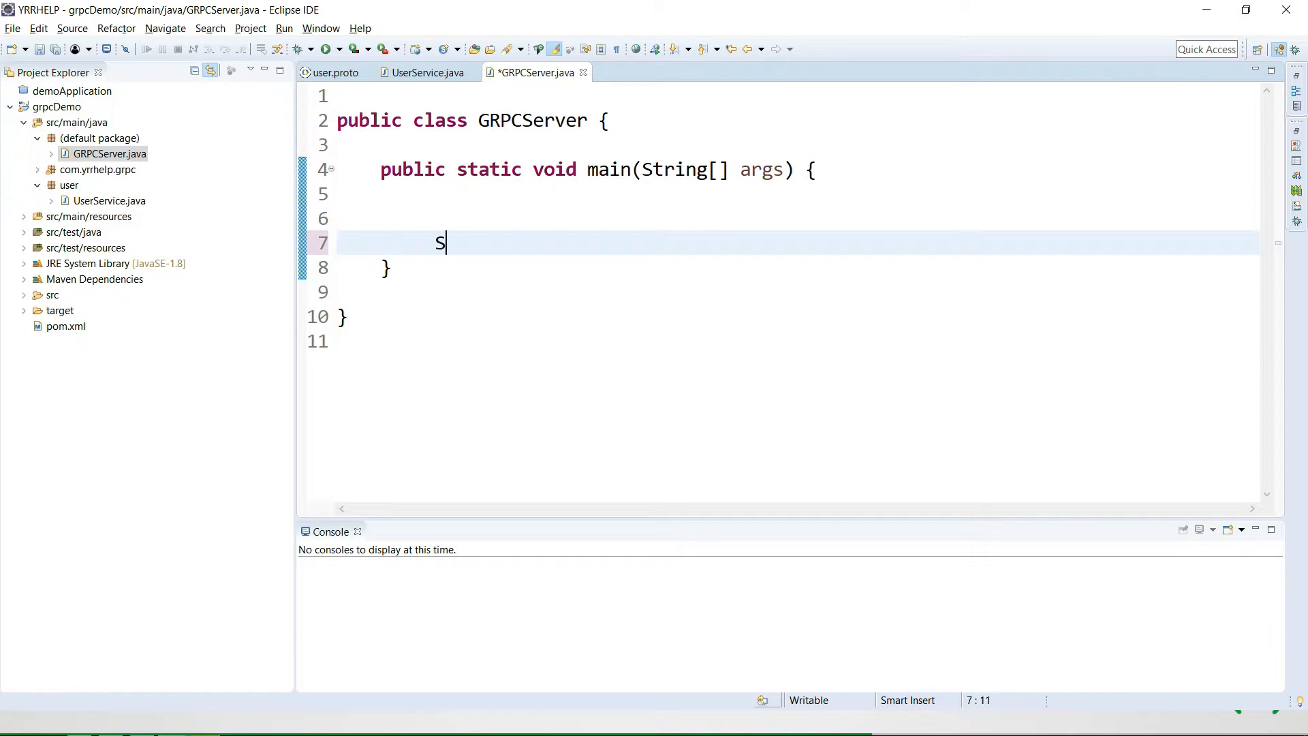
type("erver server")
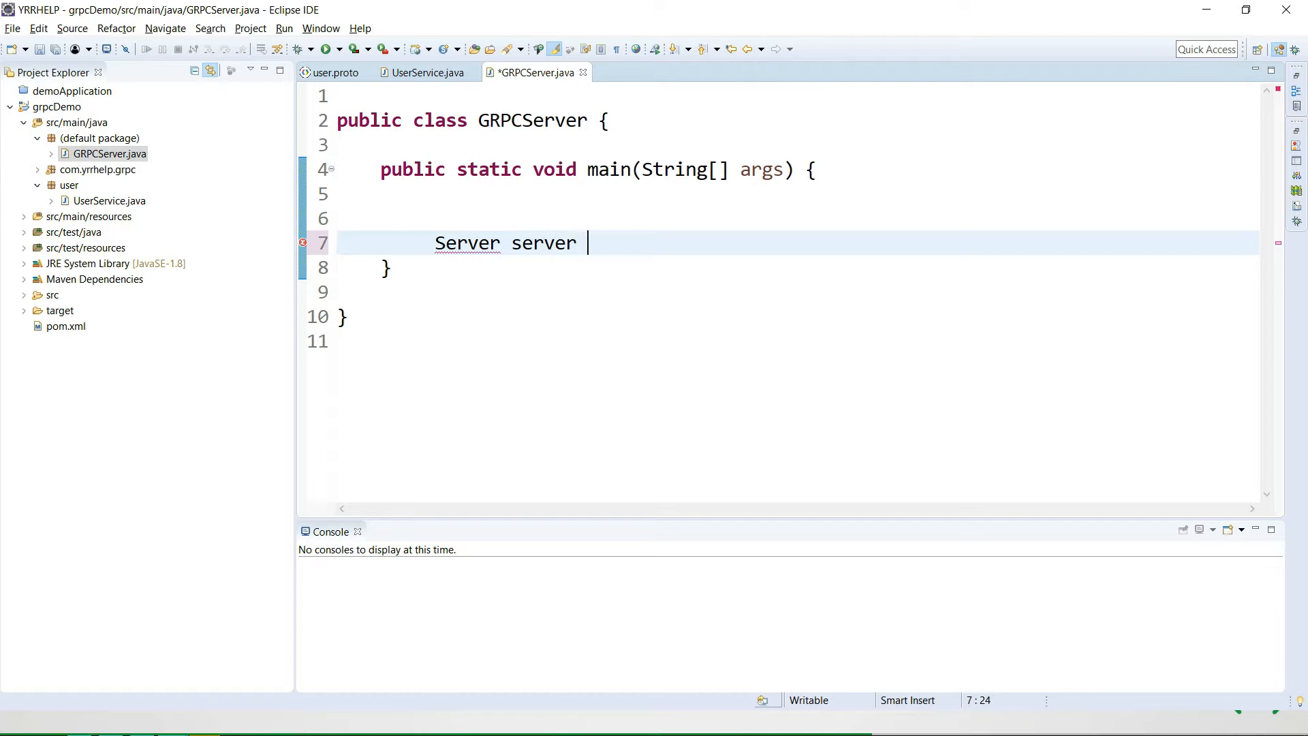
type("= ServerB")
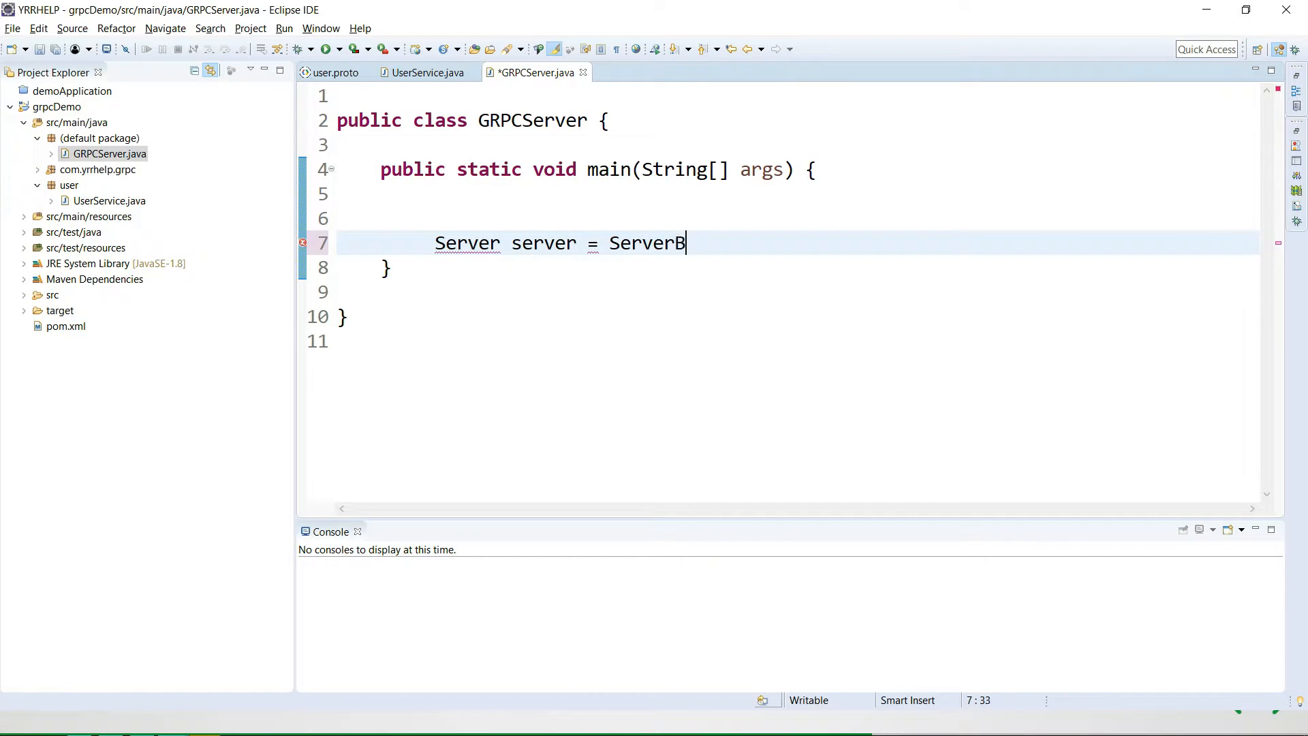
type("uilder.")
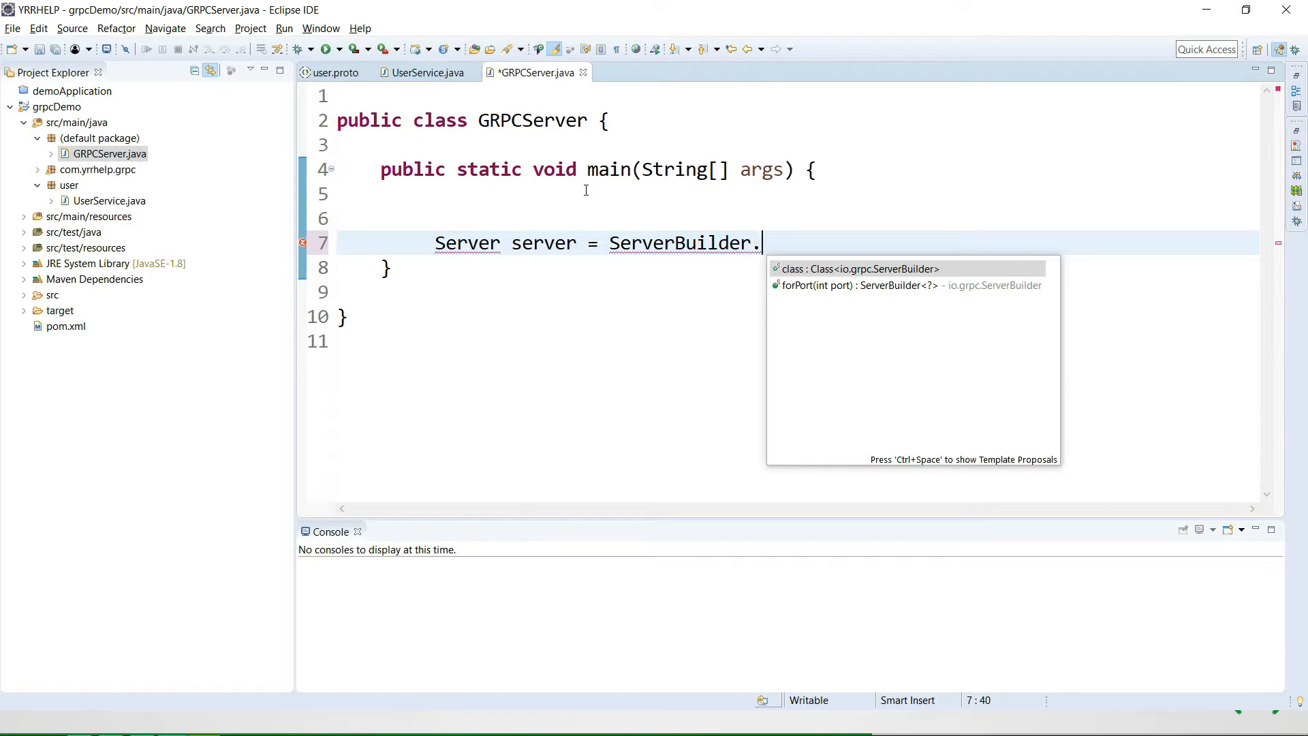
left_click(910, 285)
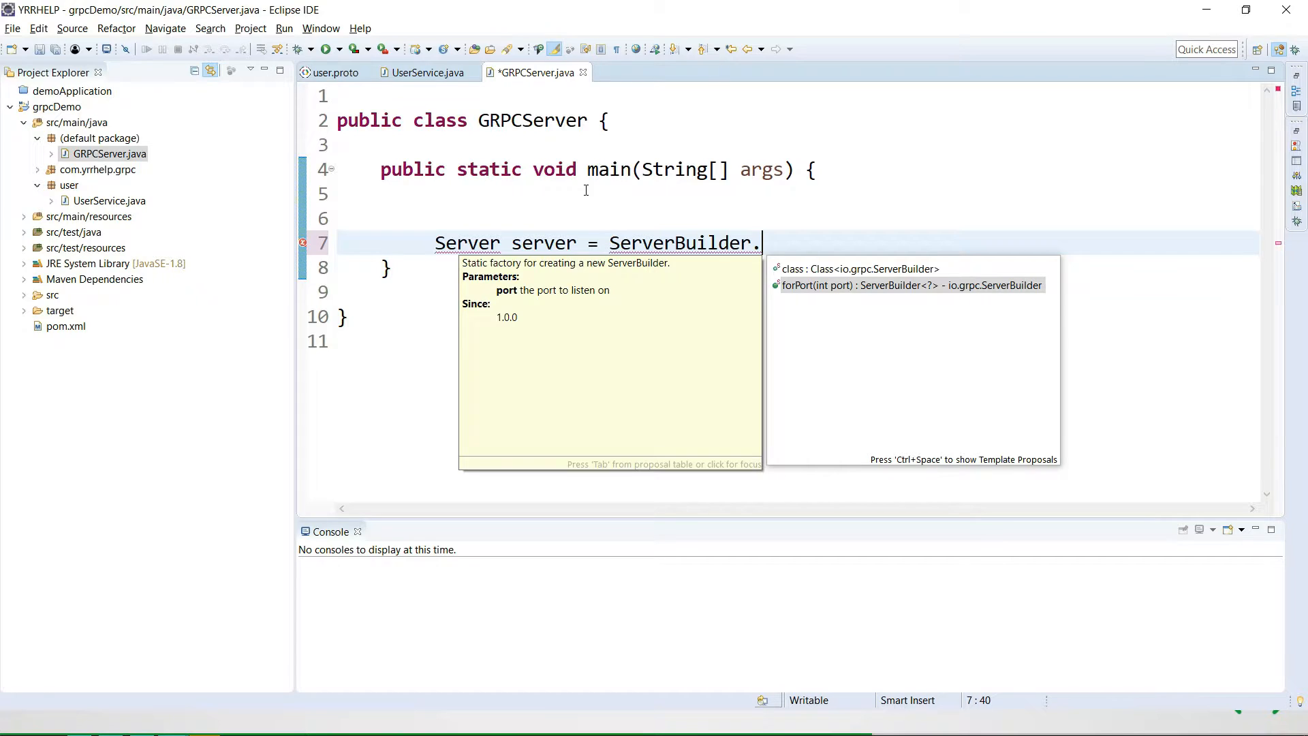
left_click(908, 286)
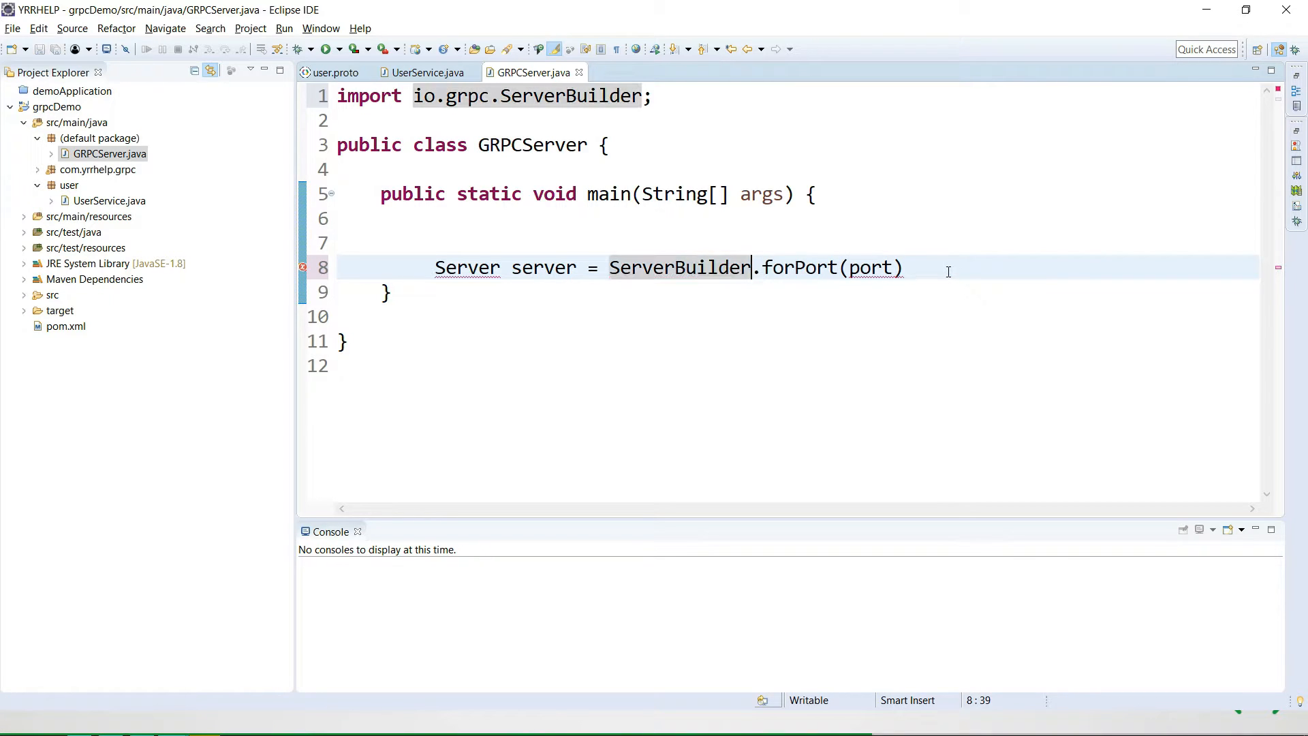
- Replace the port placeholder with 9090 and continue the chain with '.' for addService
double_click(870, 267)
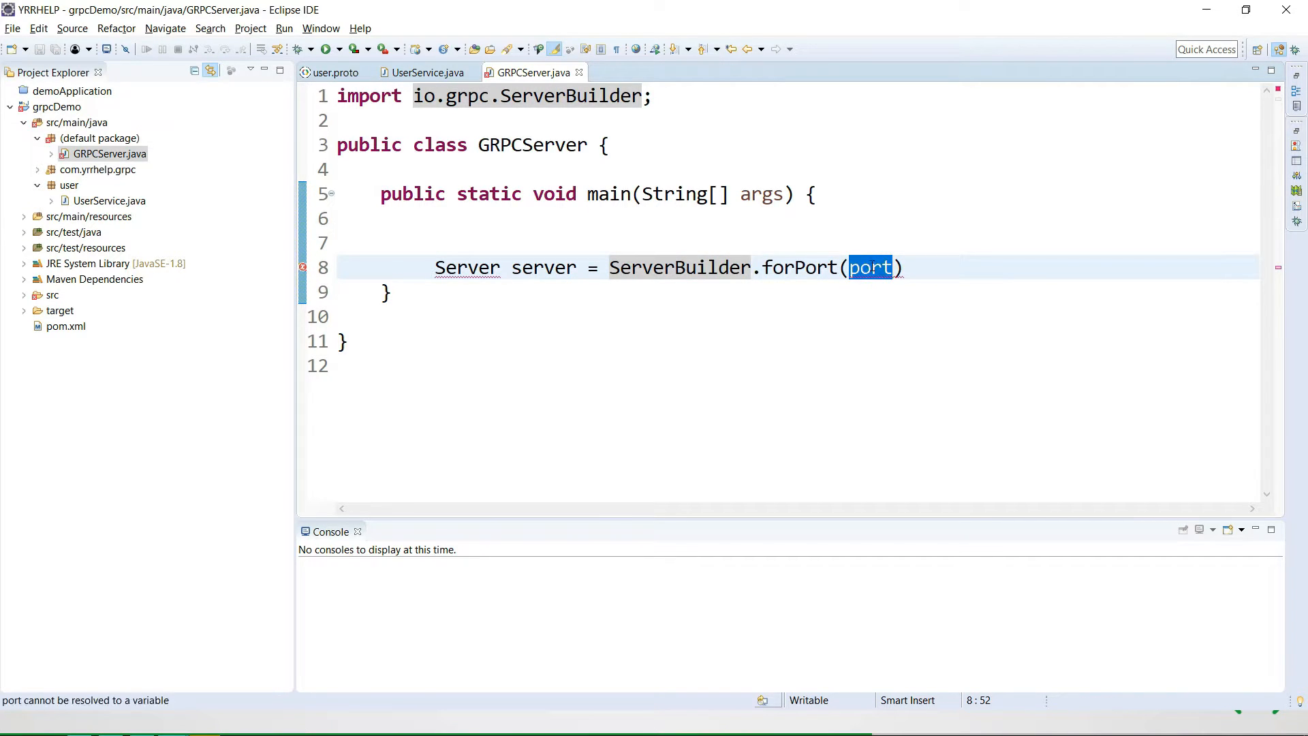
type("9")
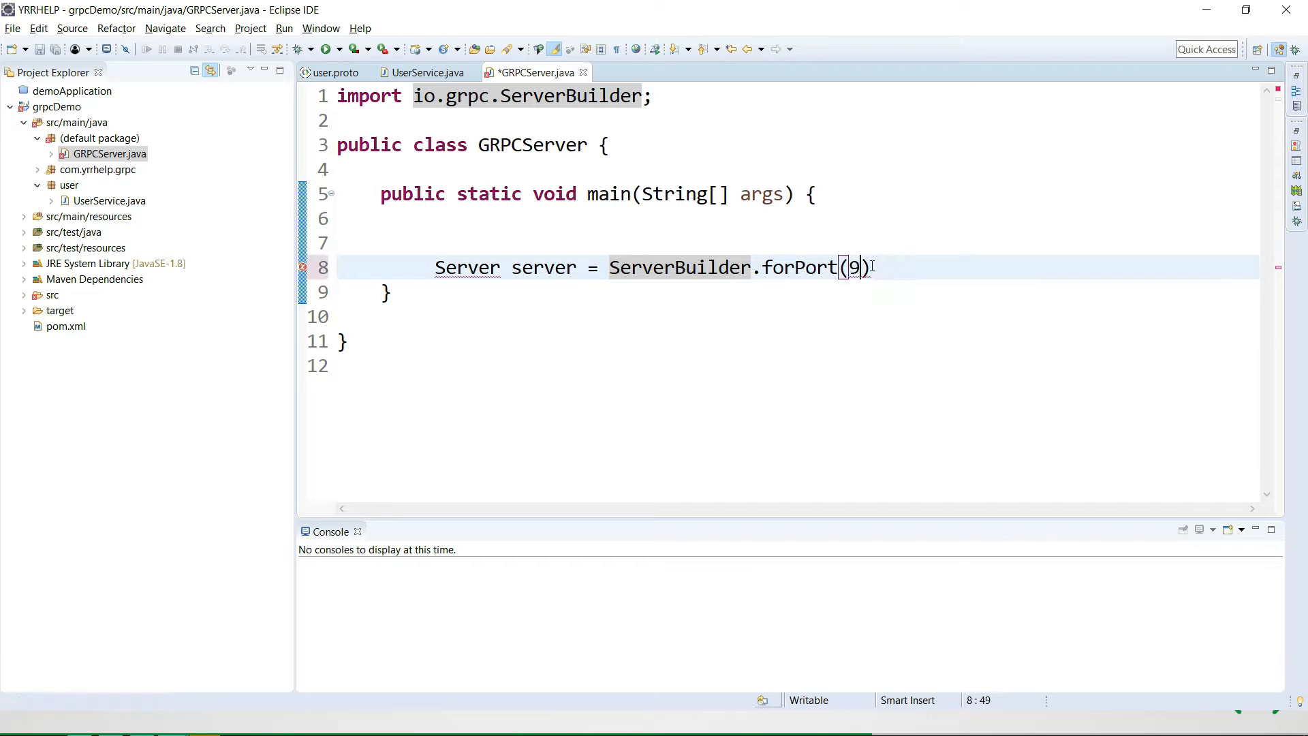
type("090")
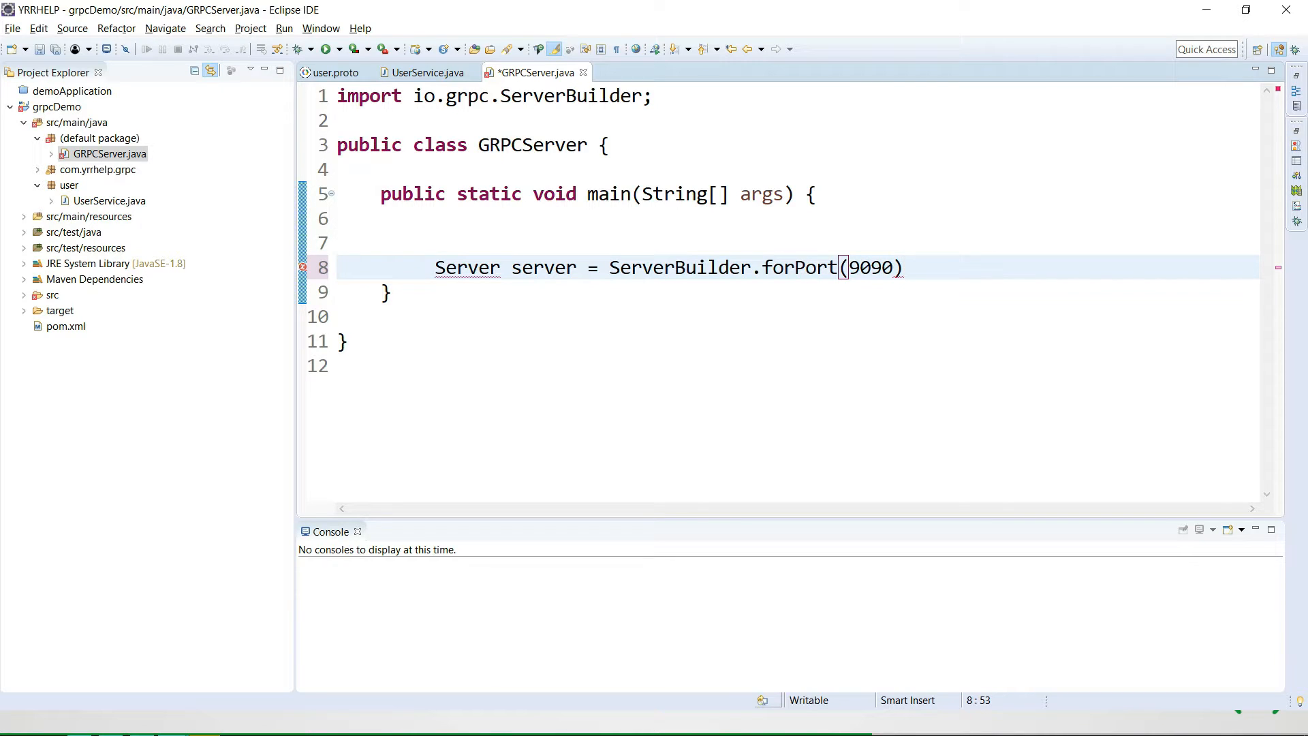
left_click(905, 268)
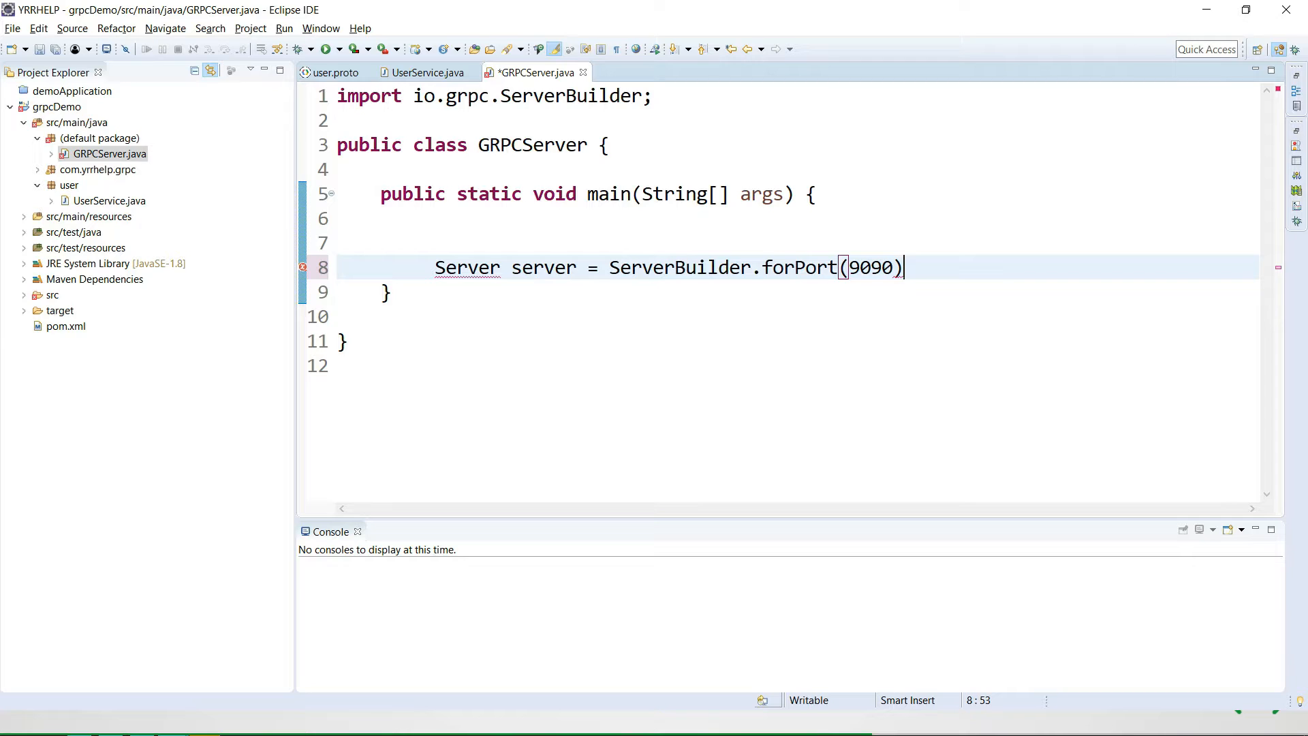
type(".addService(bindableService")
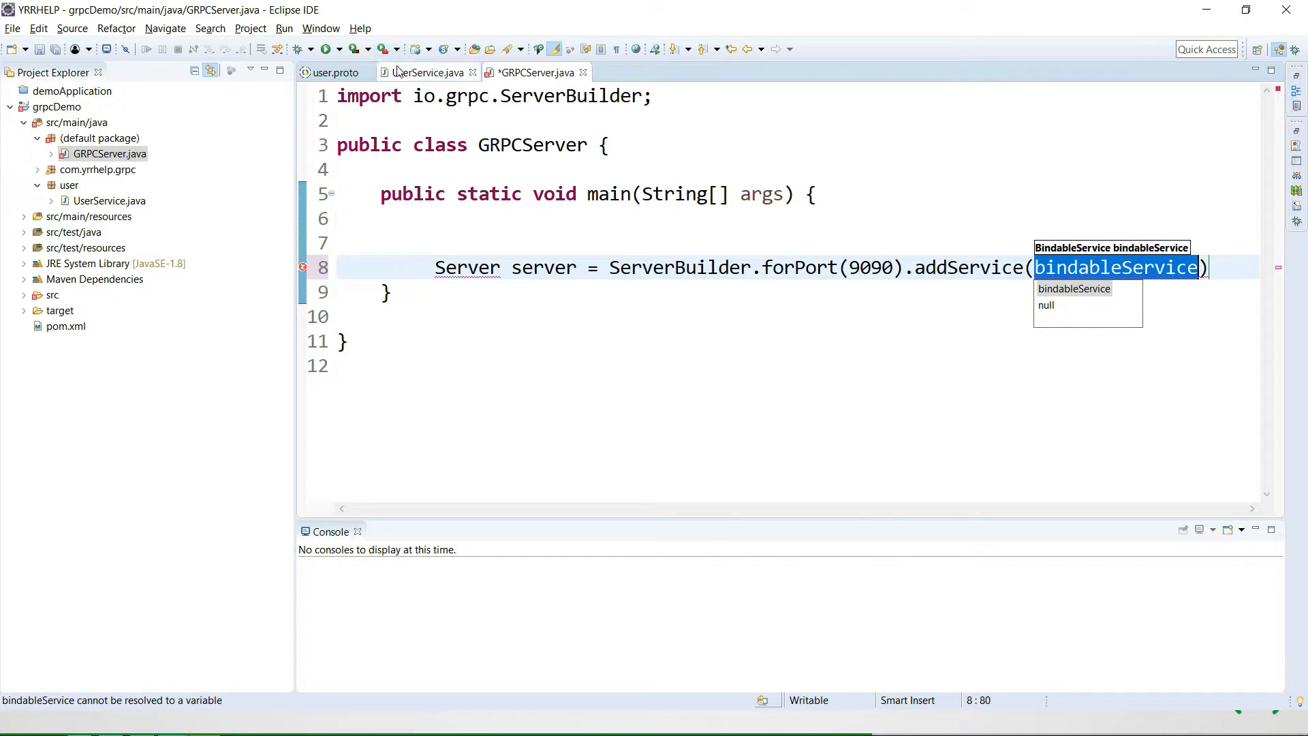
- Check the UserService class name in UserService.java and return to GRPCServer
left_click(426, 73)
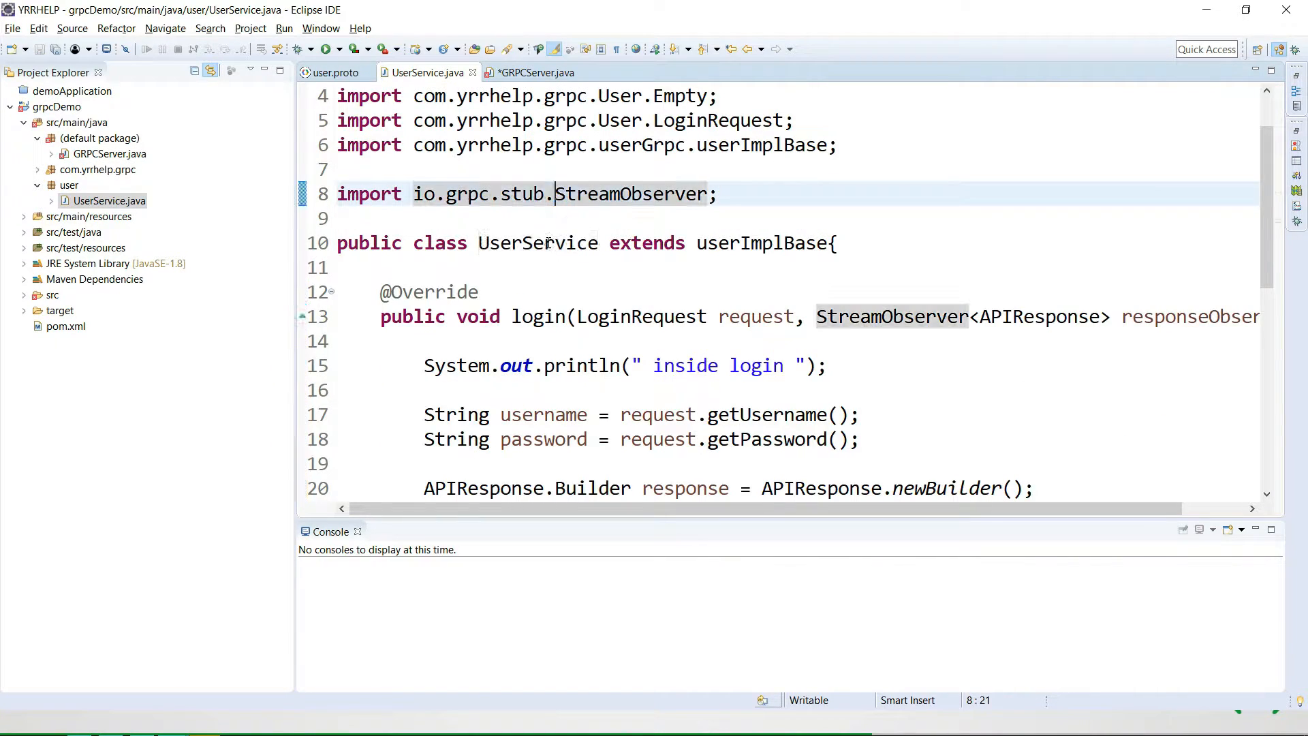
double_click(536, 242)
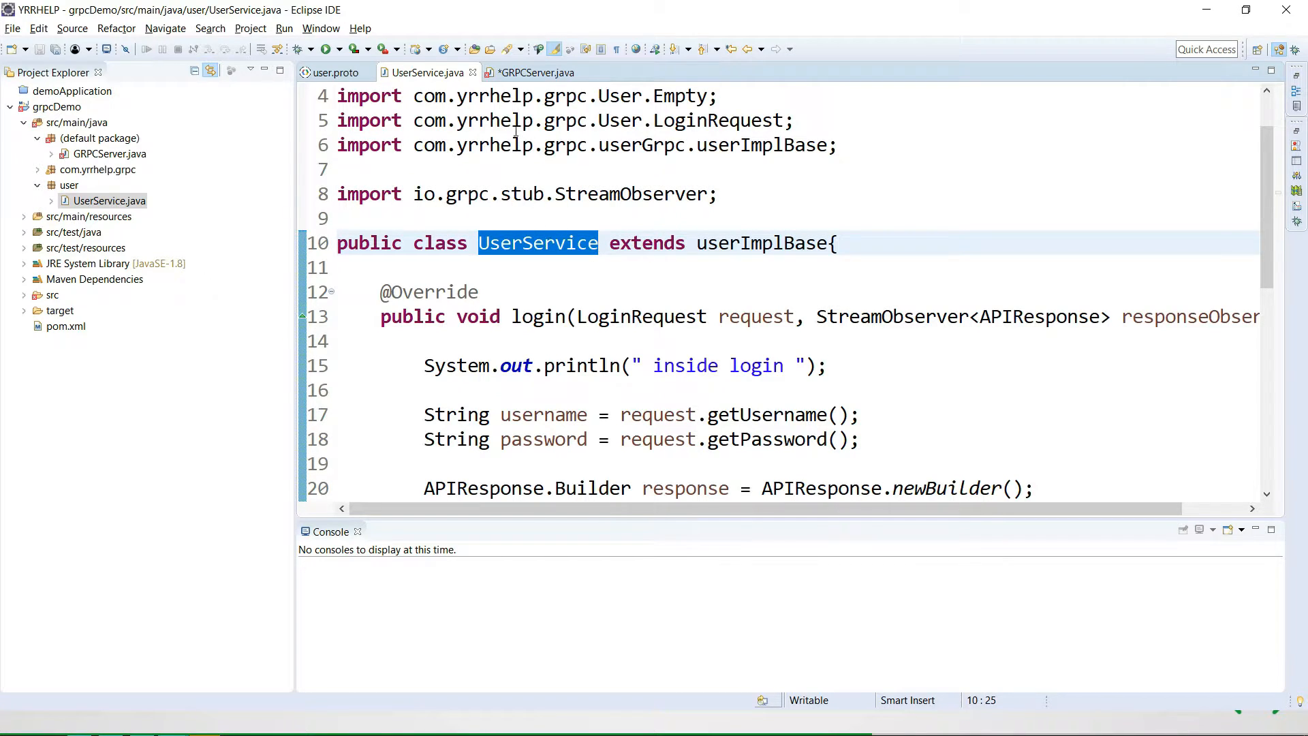
left_click(538, 73)
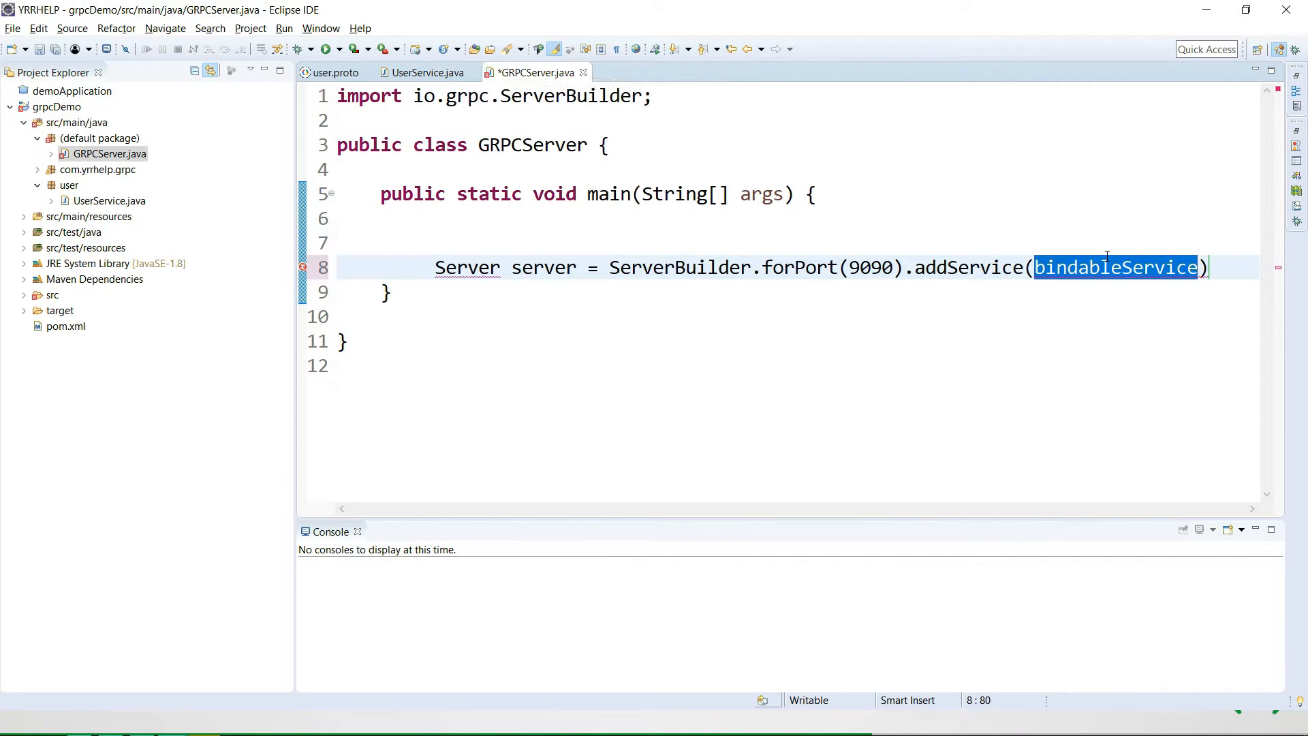
- Pass 'new UserService()' to addService, append '.build()' and save the file
key("Delete")
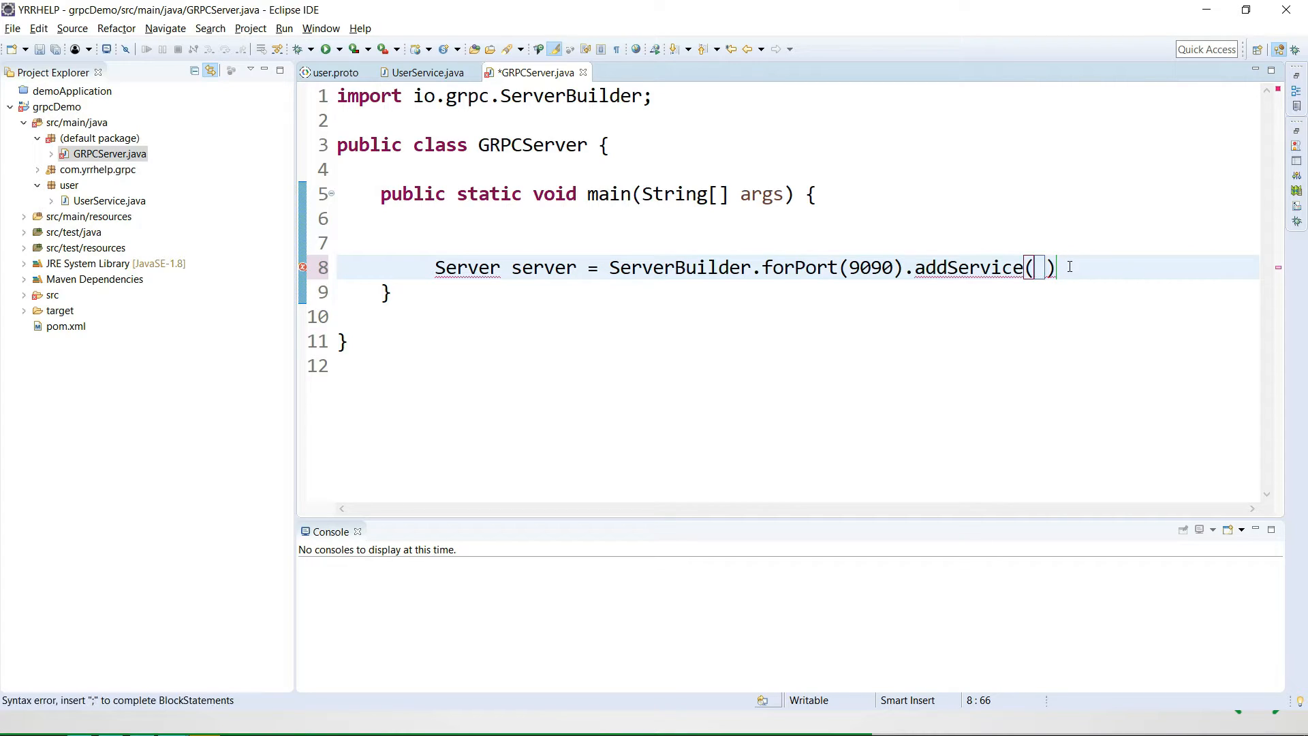
type("new")
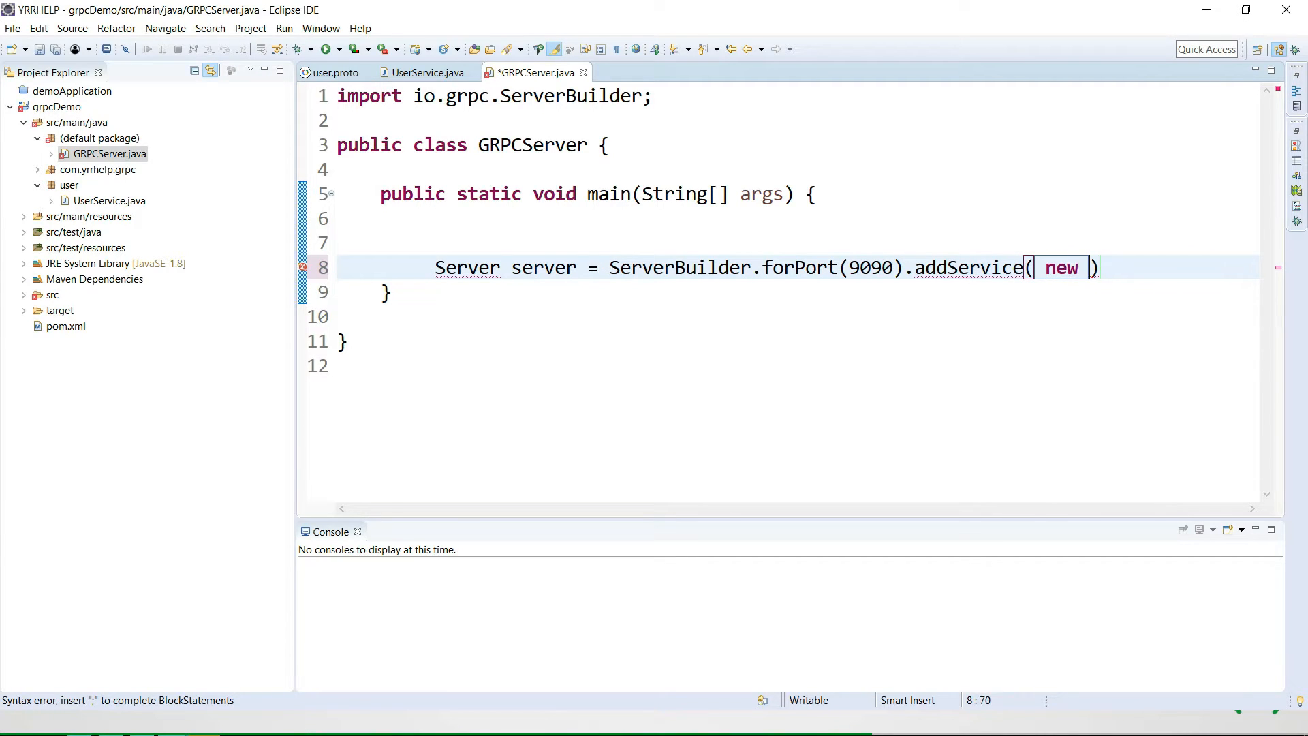
type("UserService()")
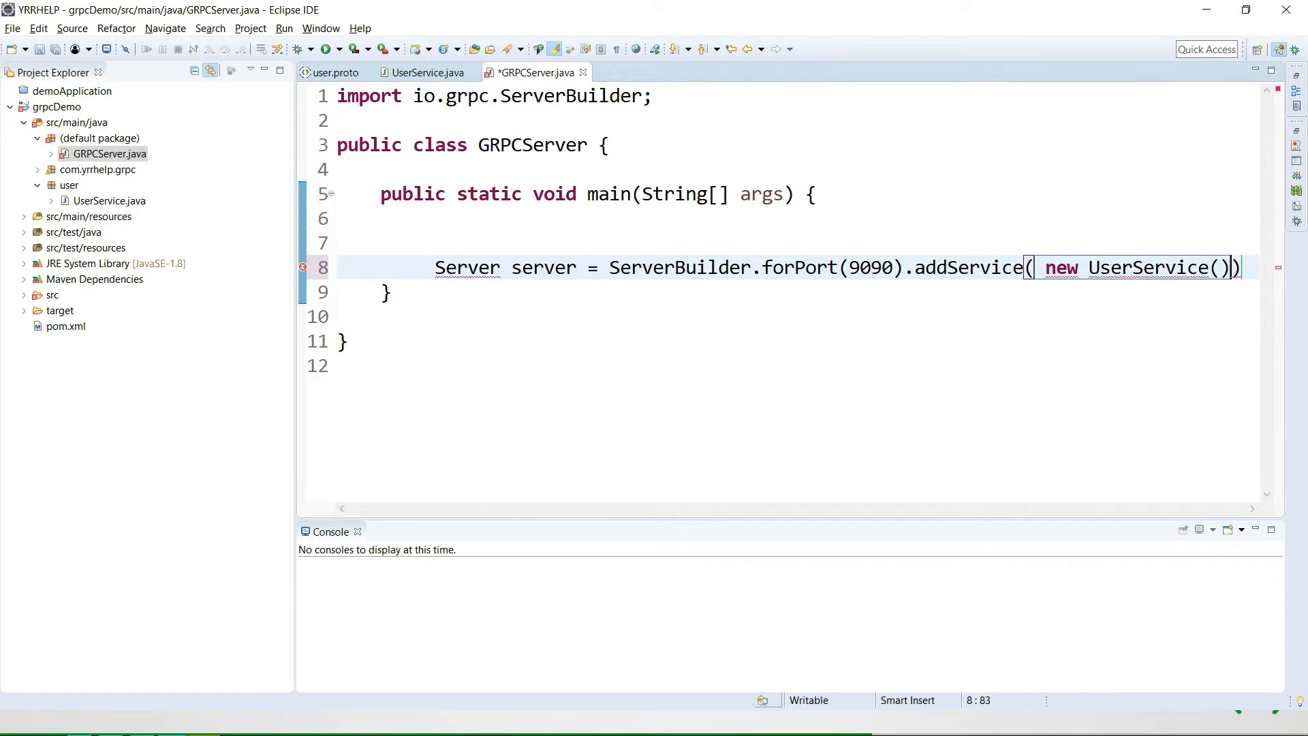
key("ctrl+s")
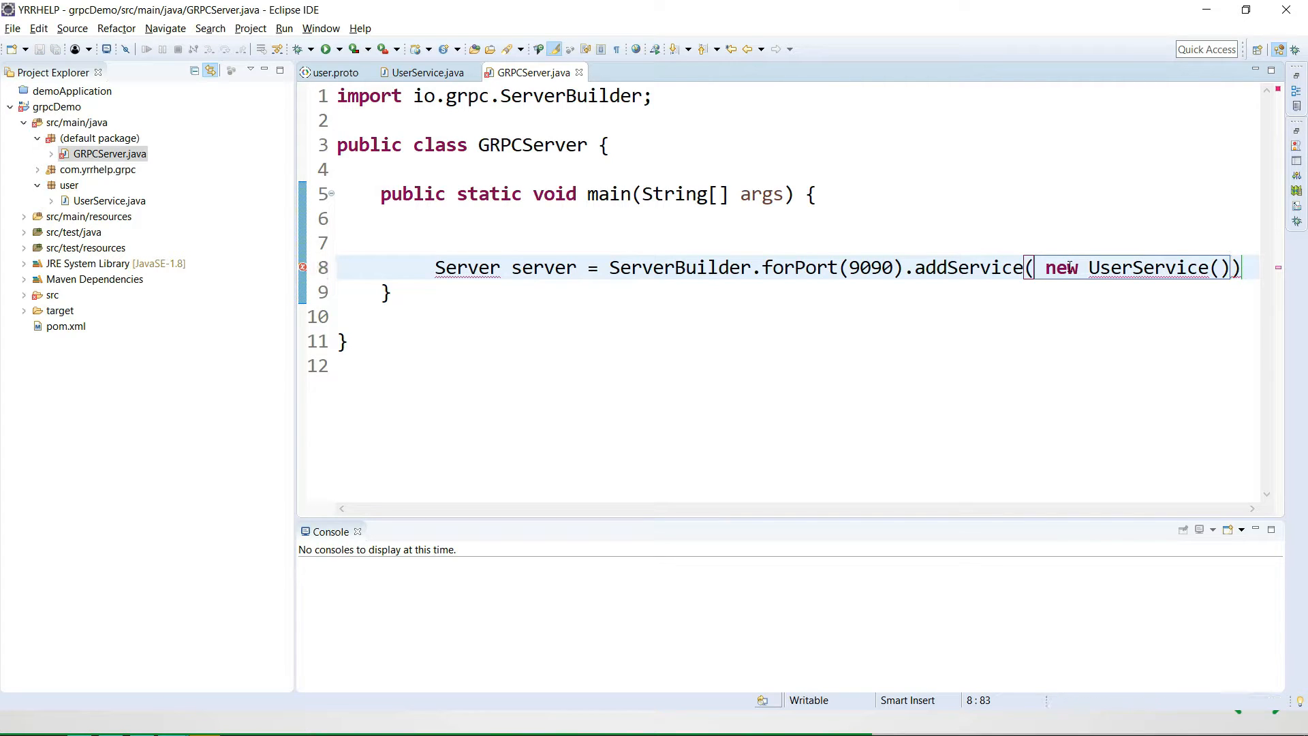
type(".")
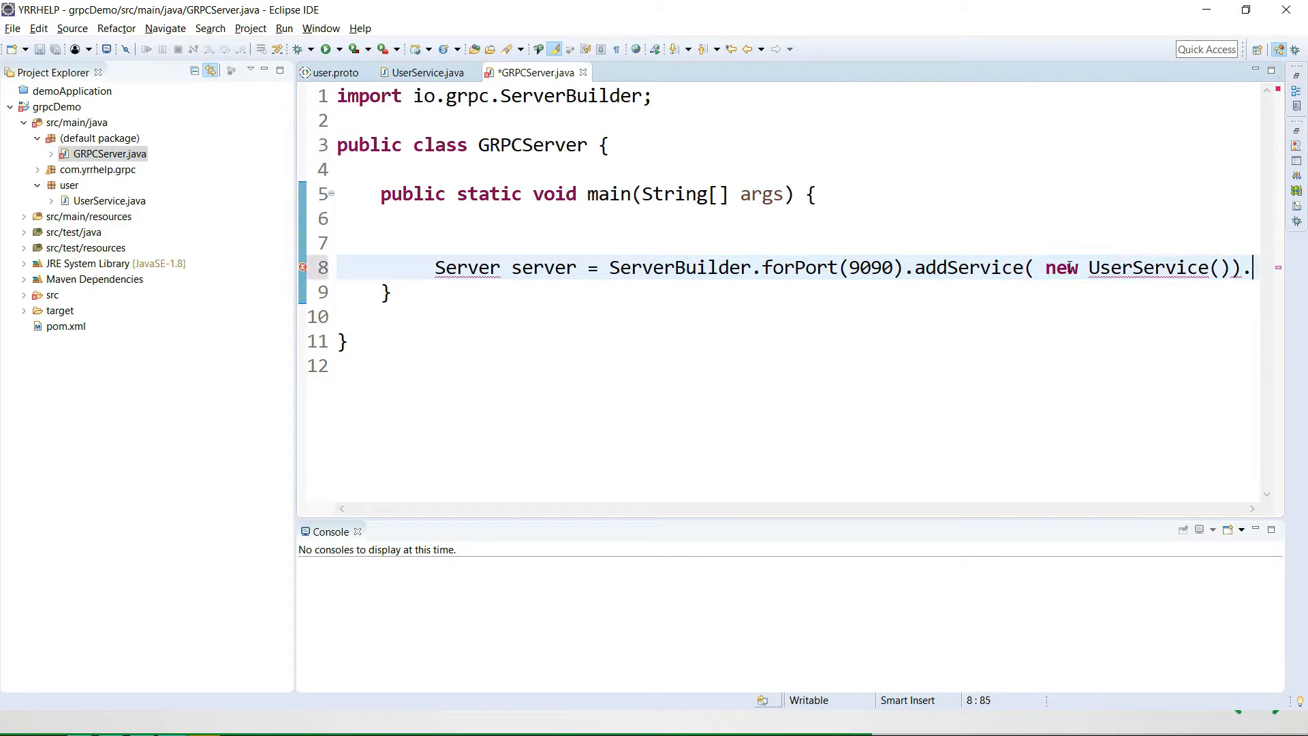
type("build();")
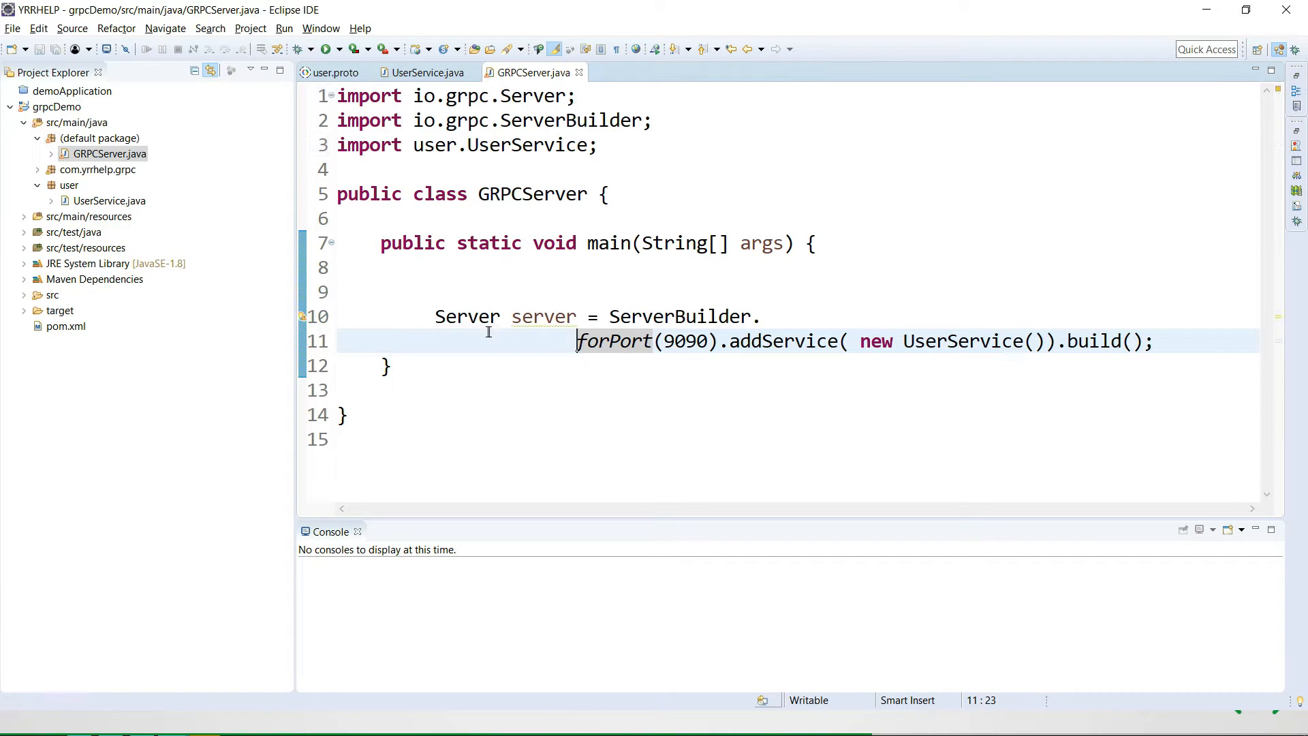
- Add 'server.start();' on a new line after the server declaration
left_click(543, 317)
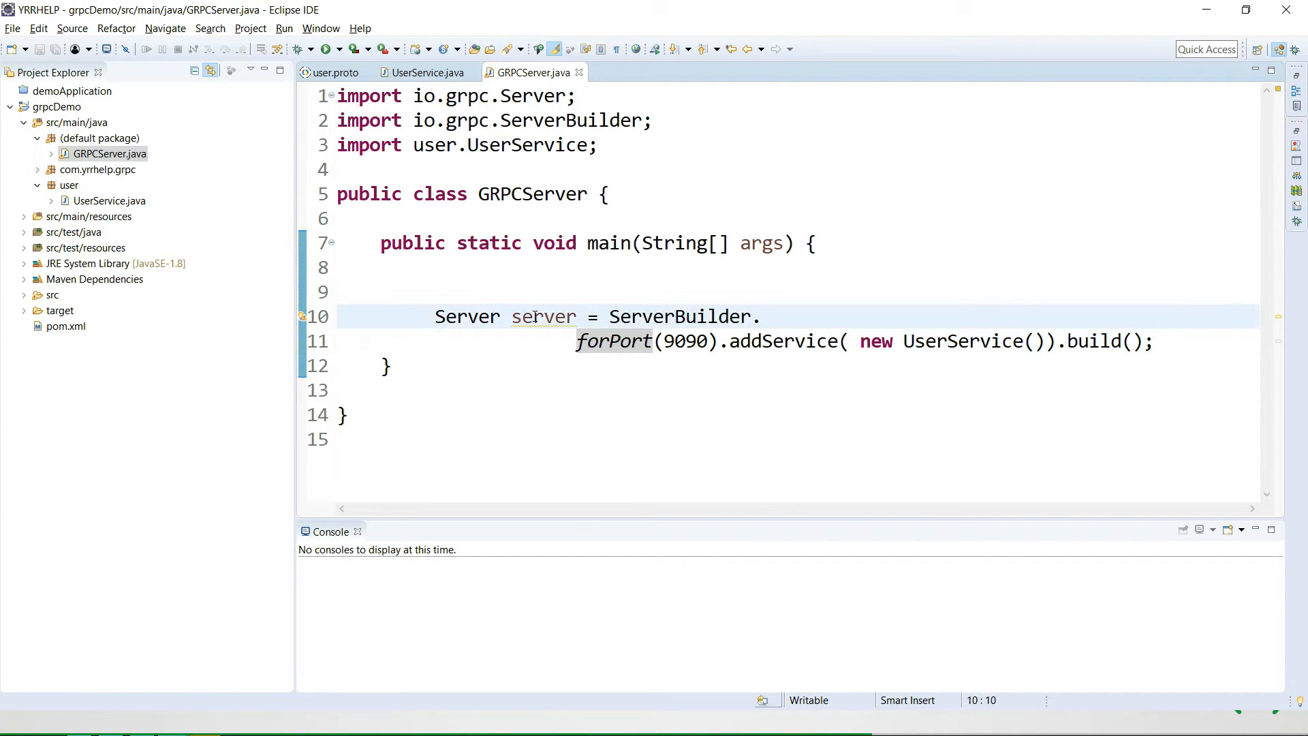
double_click(543, 316)
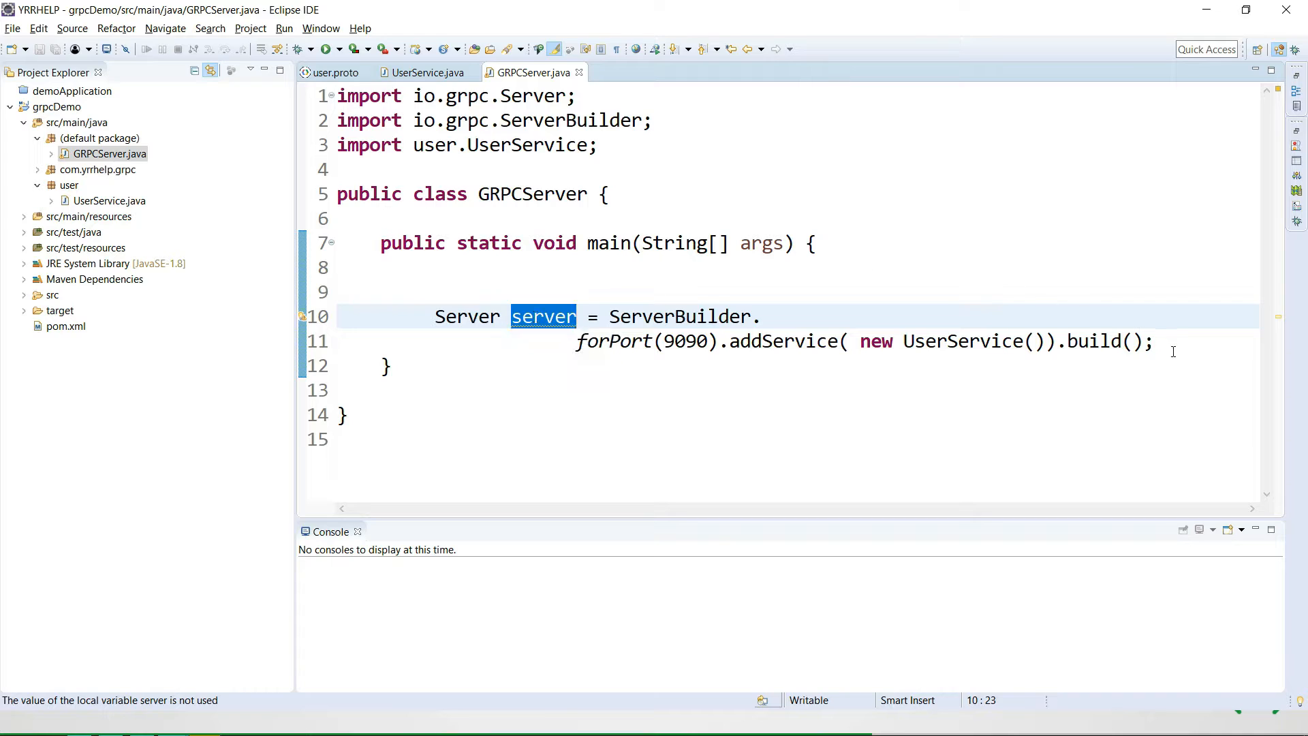
key("Return")
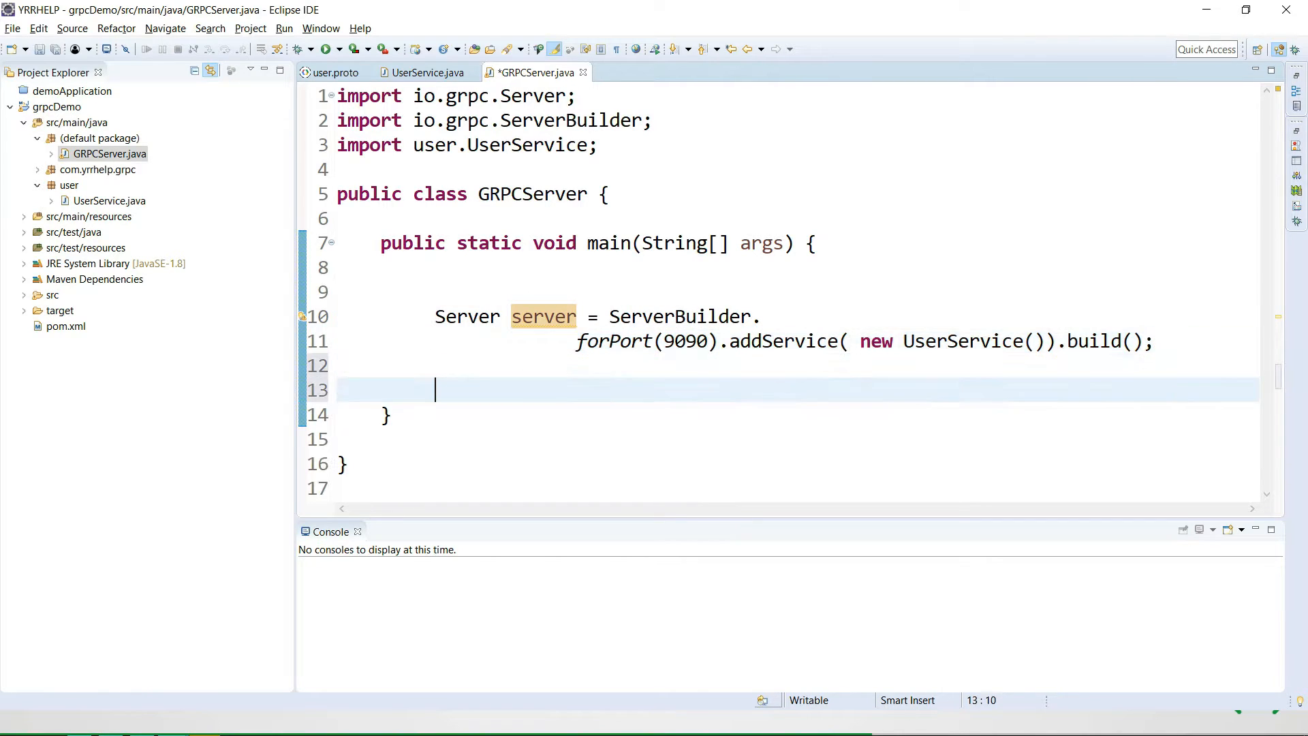
type("server")
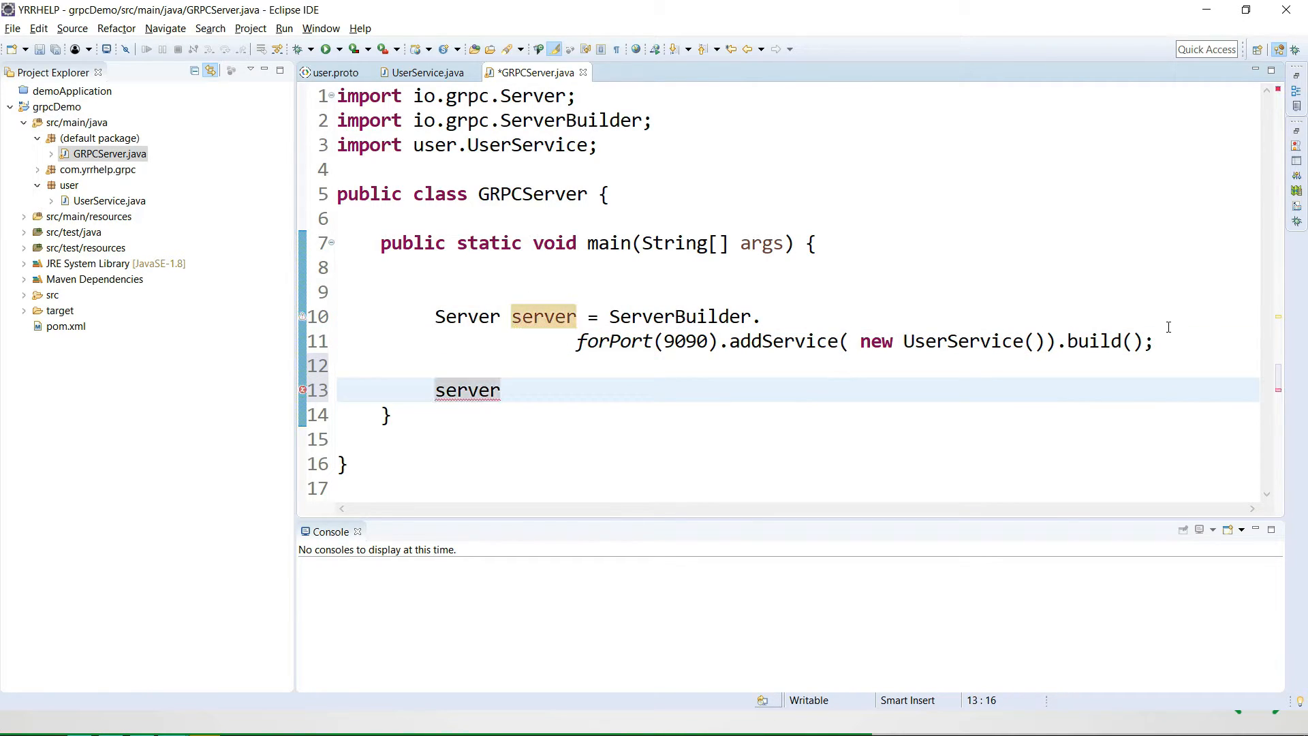
type(".start(")
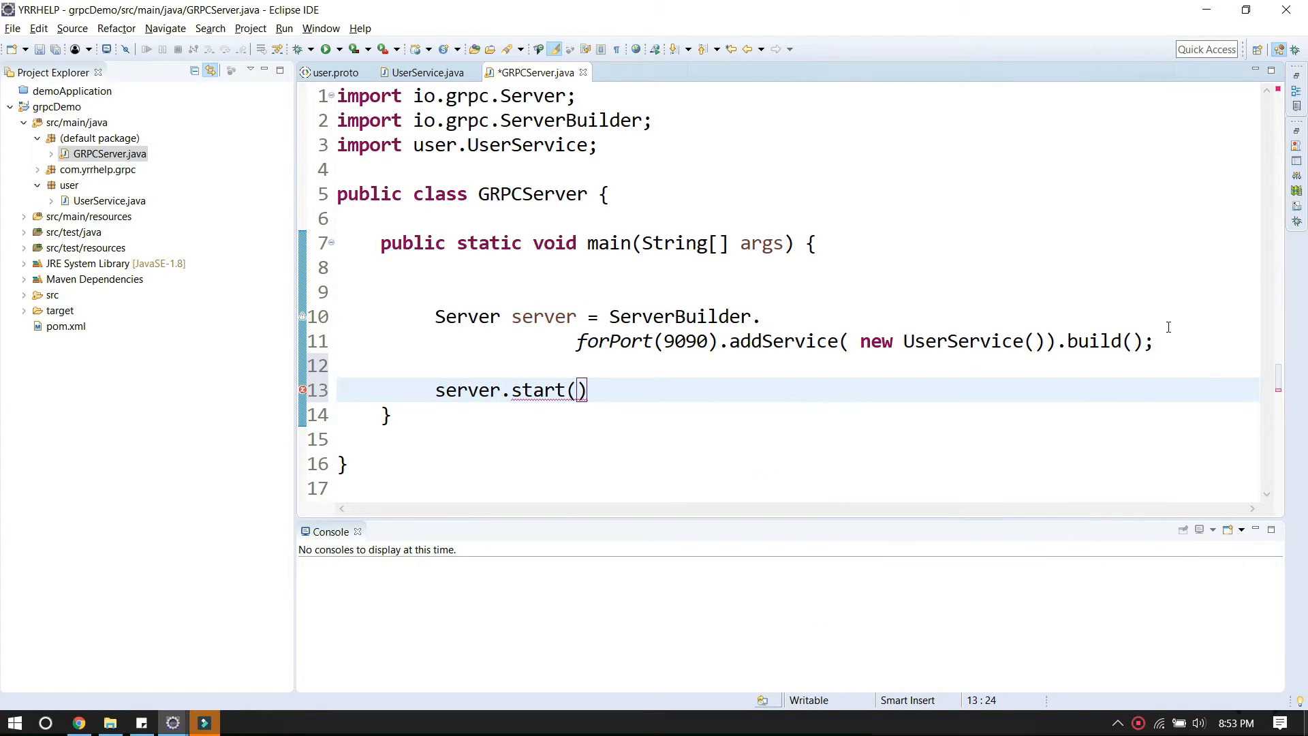
type(";")
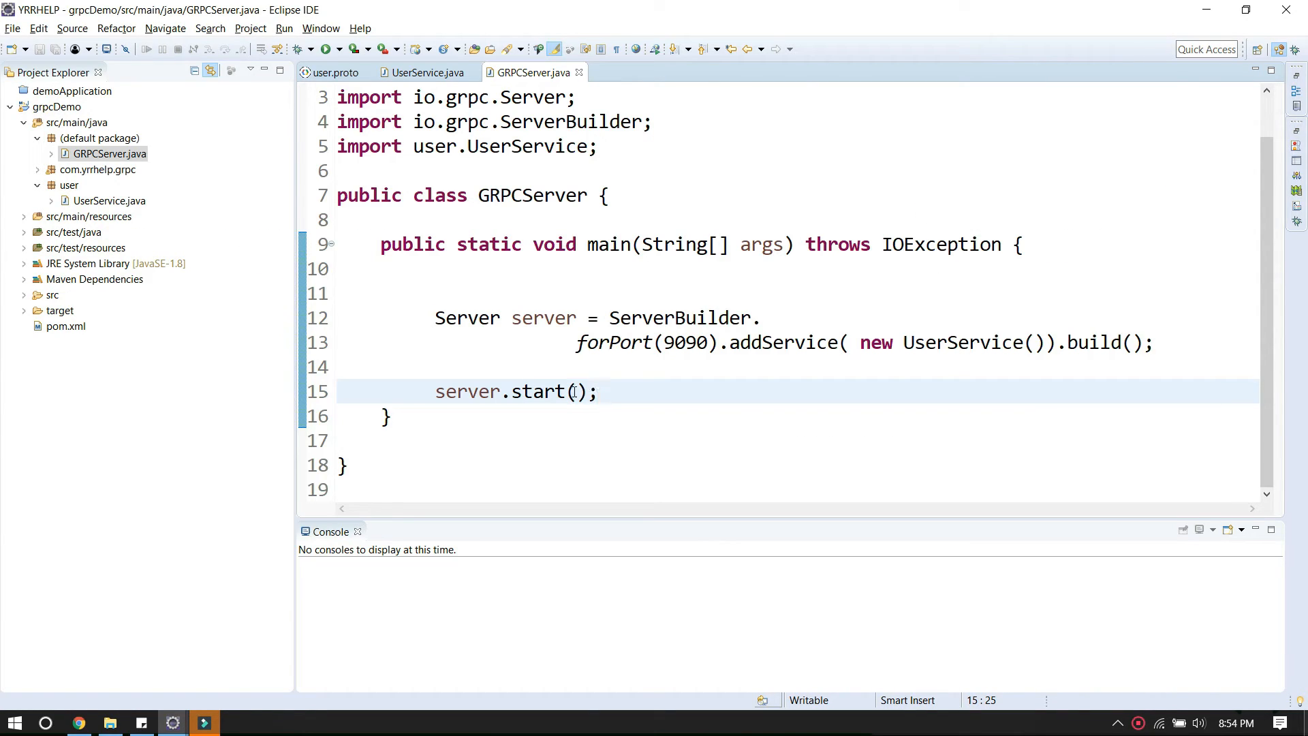
- Print "Server started at " + server.getPort() with System.out.println
type("sys")
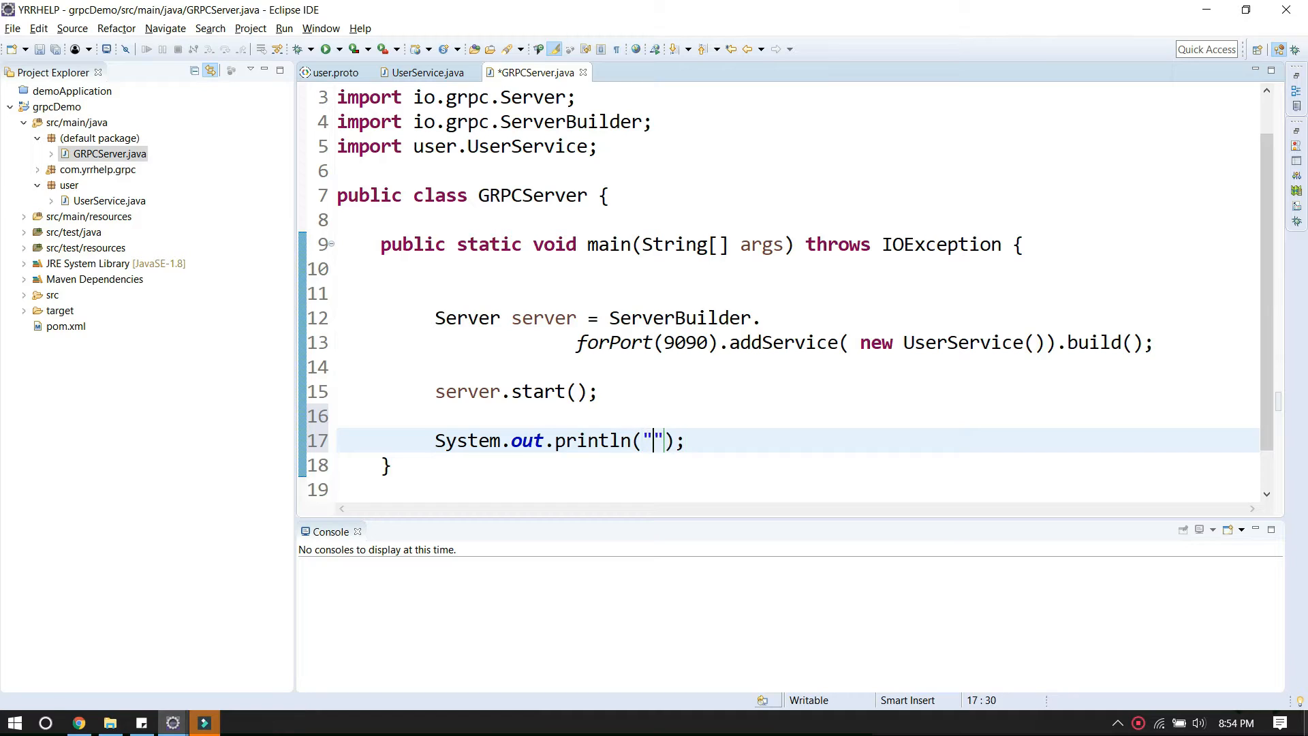
type("S")
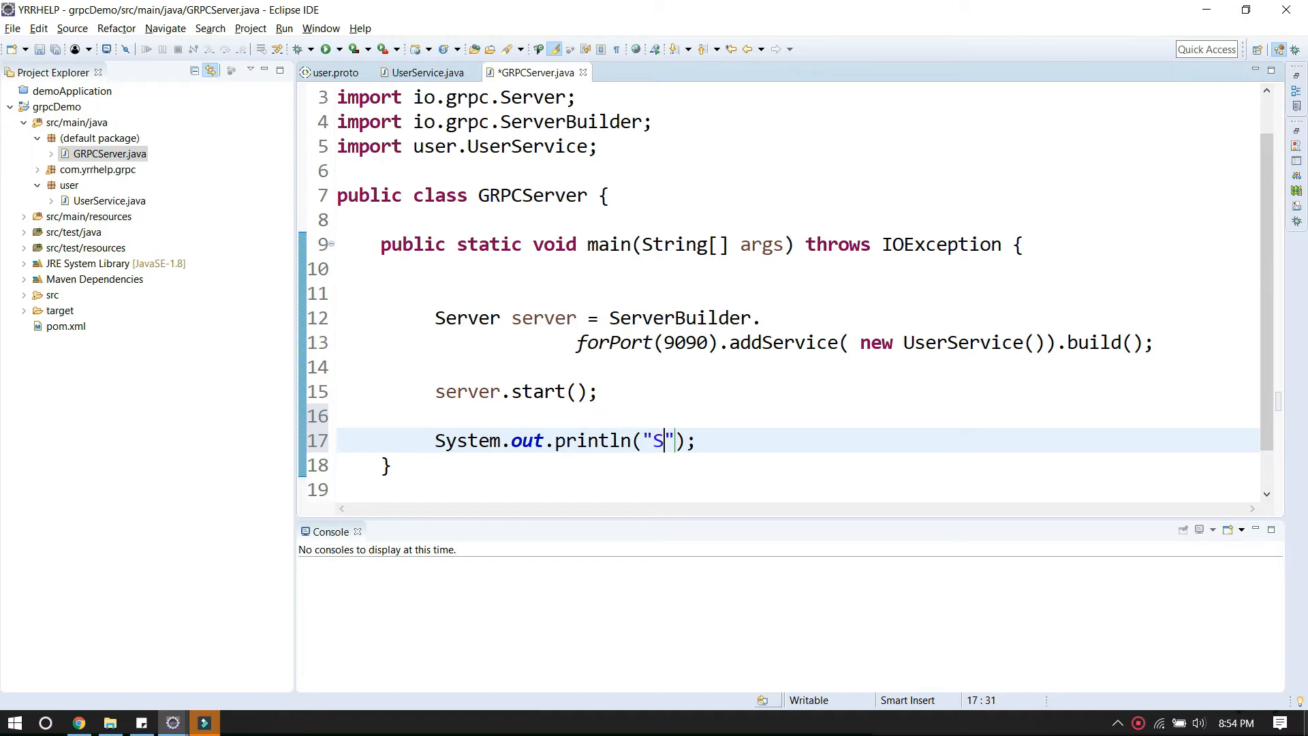
type("erver st")
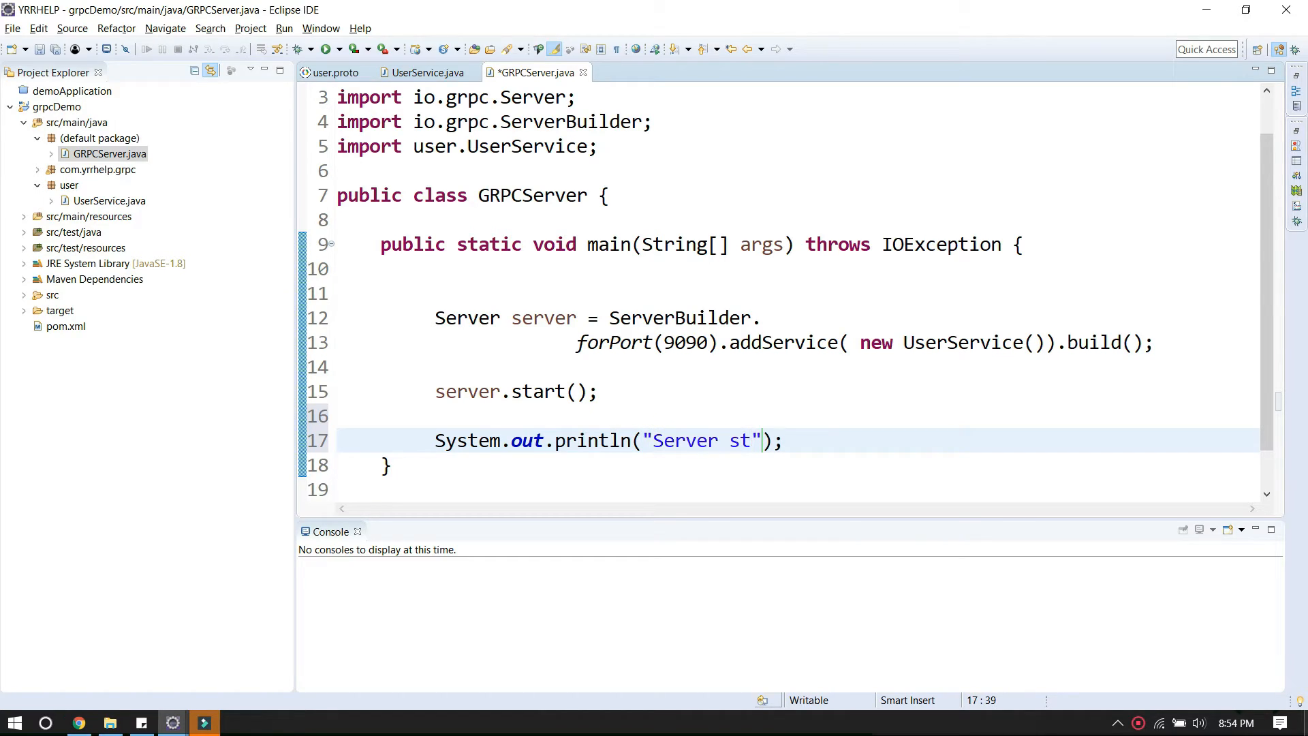
type("arted at")
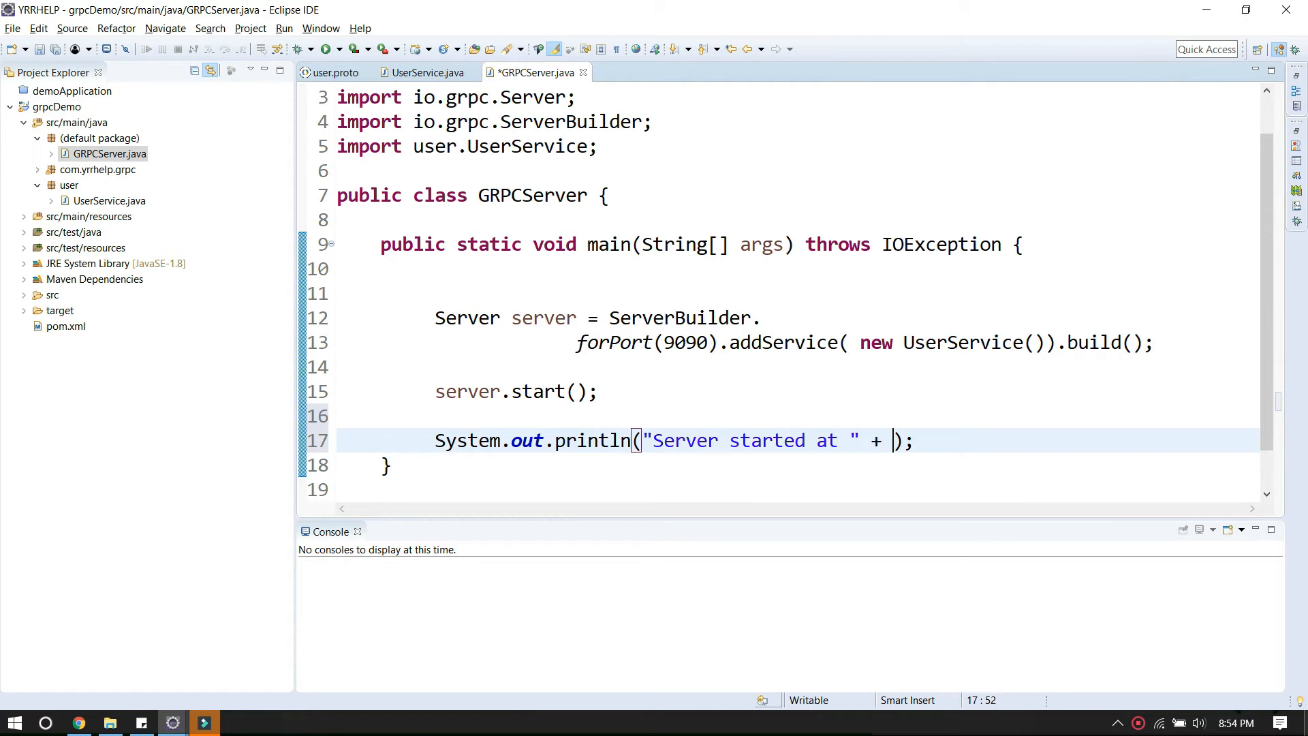
type("server.getPort(")
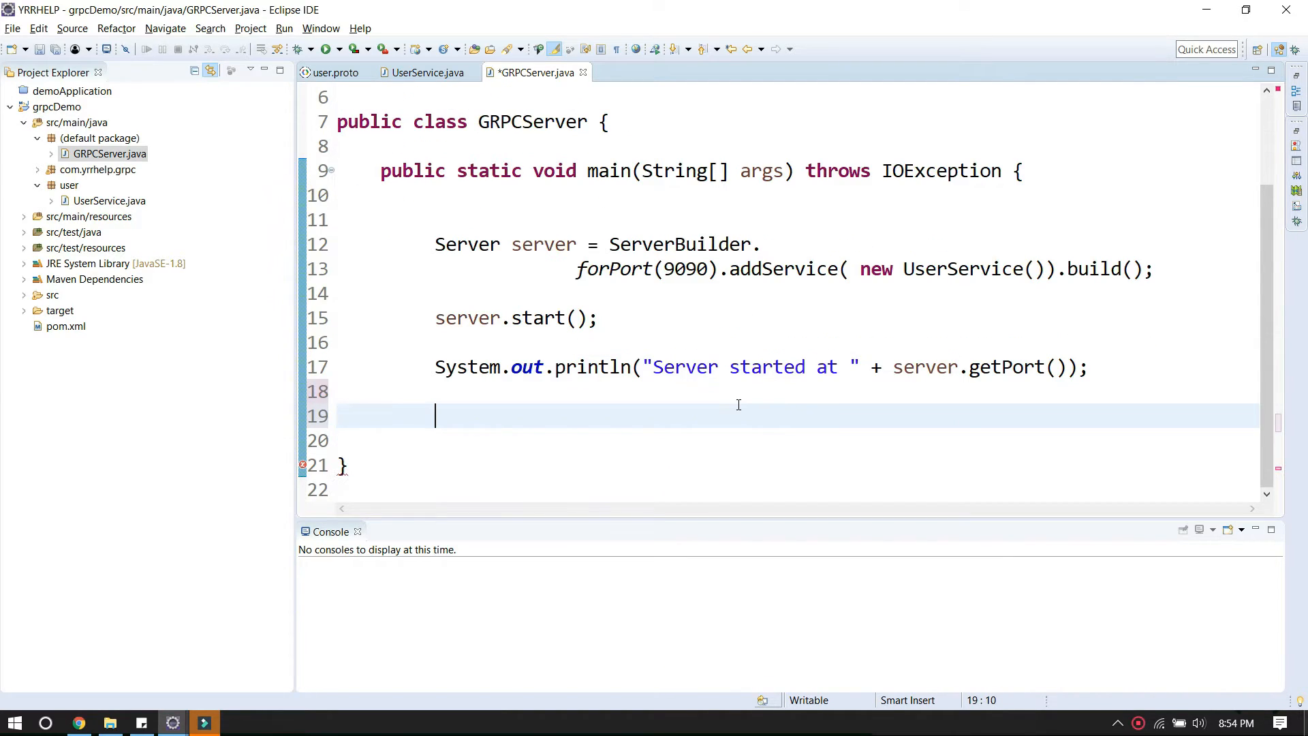
- Call server.awaitTermination() and declare InterruptedException as thrown by main
type("server")
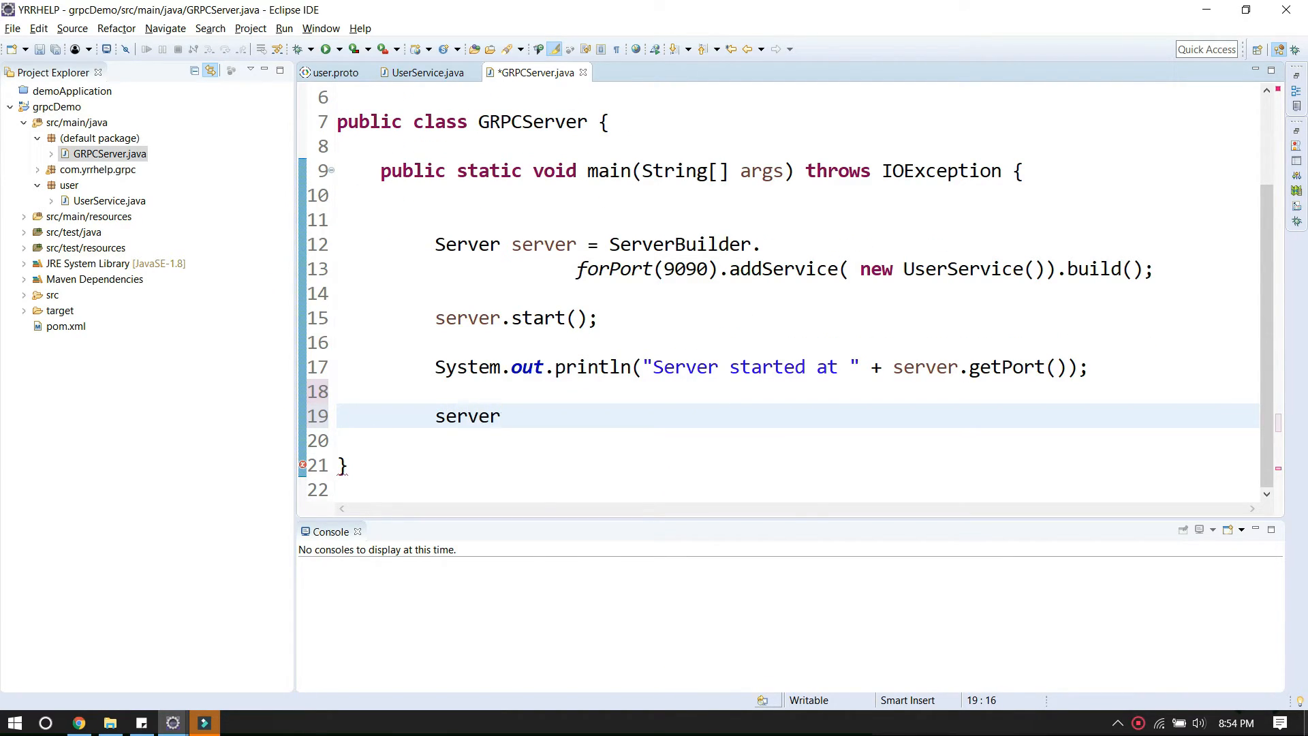
type(".awaitTermination();")
left_click(799, 489)
type("}")
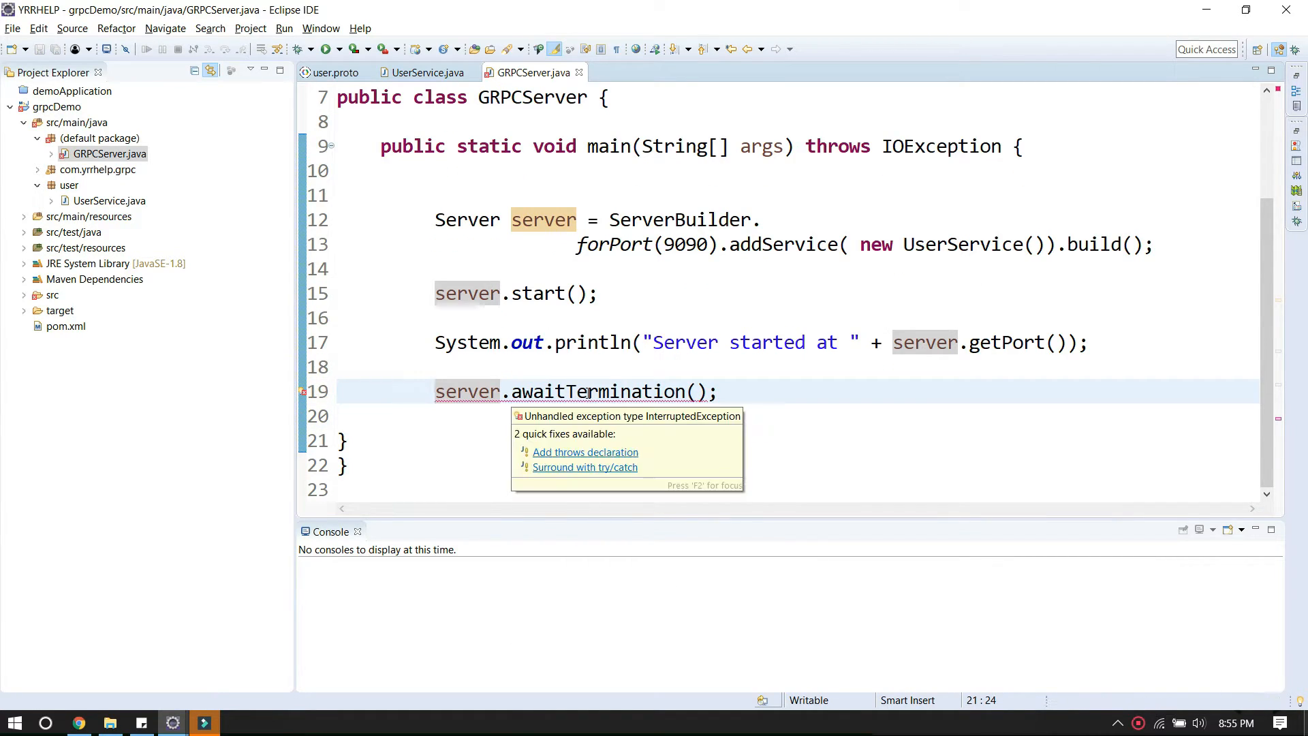
left_click(585, 451)
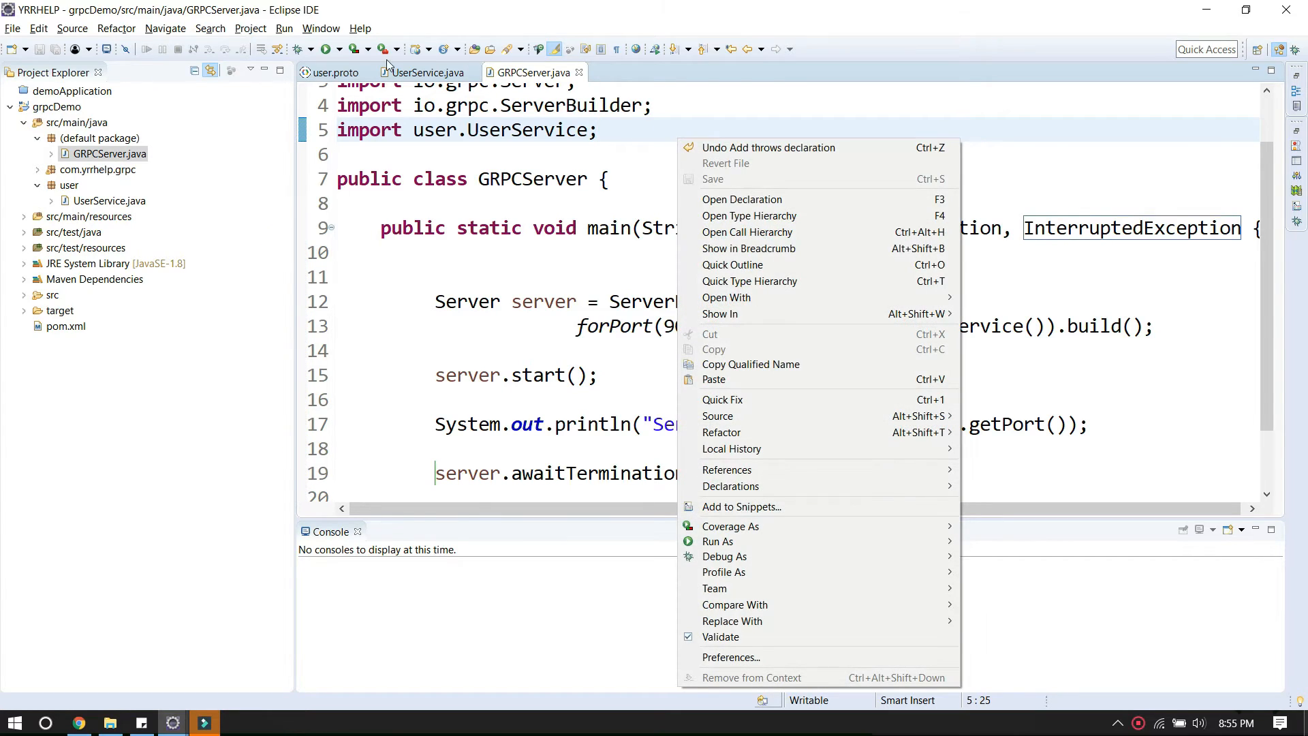
mouse_move(718, 540)
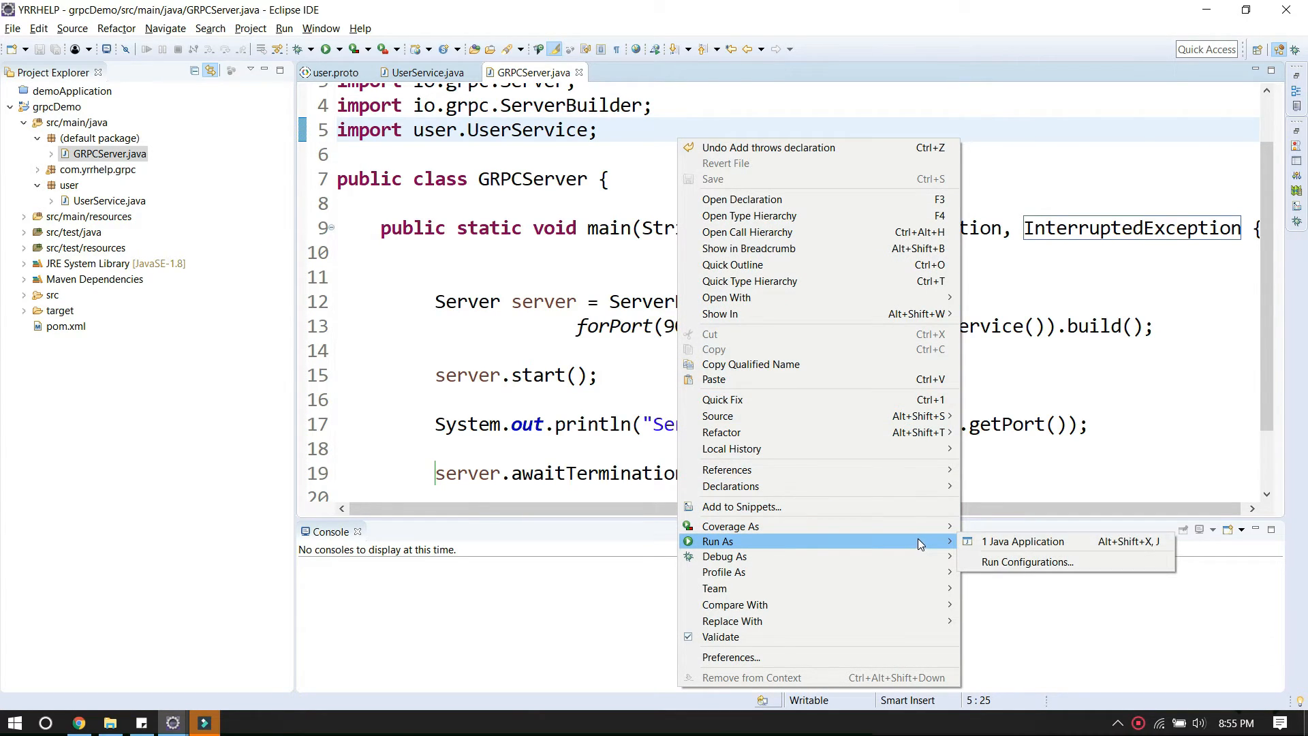
- Run GRPCServer via Run As > Java Application and view 'Server started at 9090' in the Console
left_click(1023, 541)
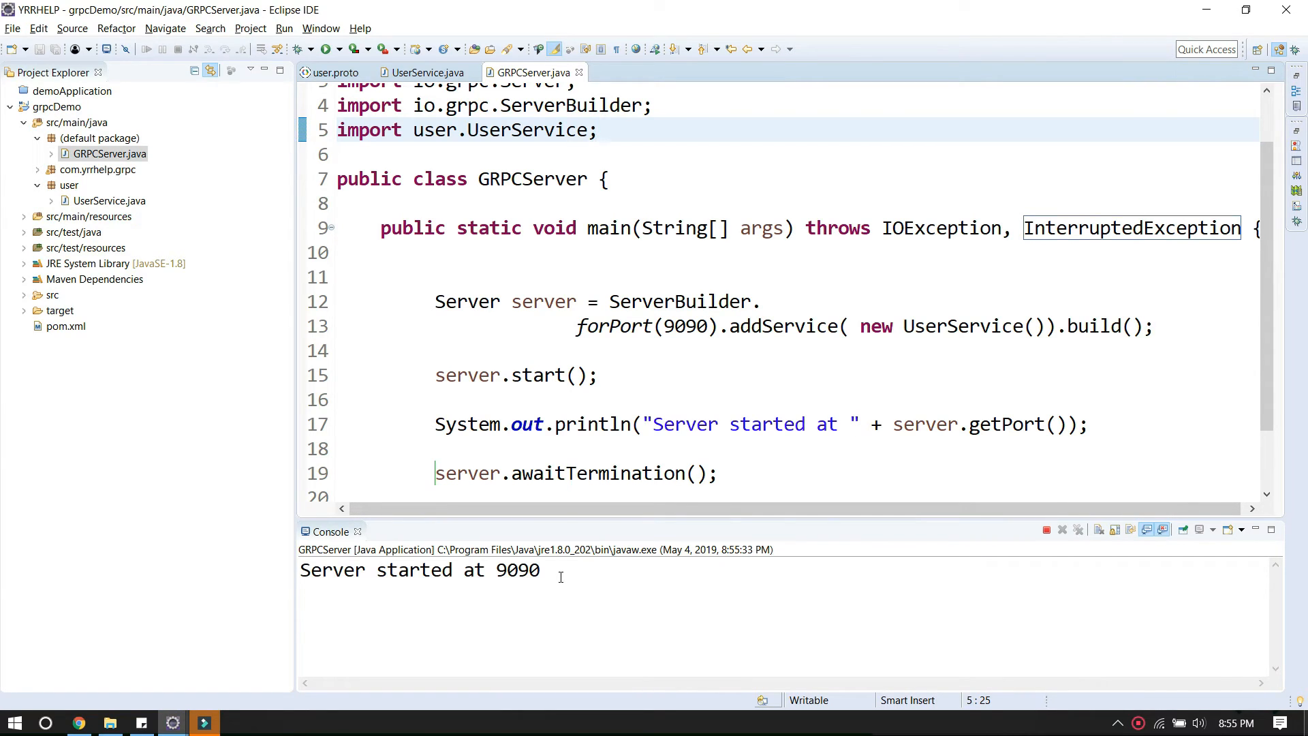
left_click(365, 588)
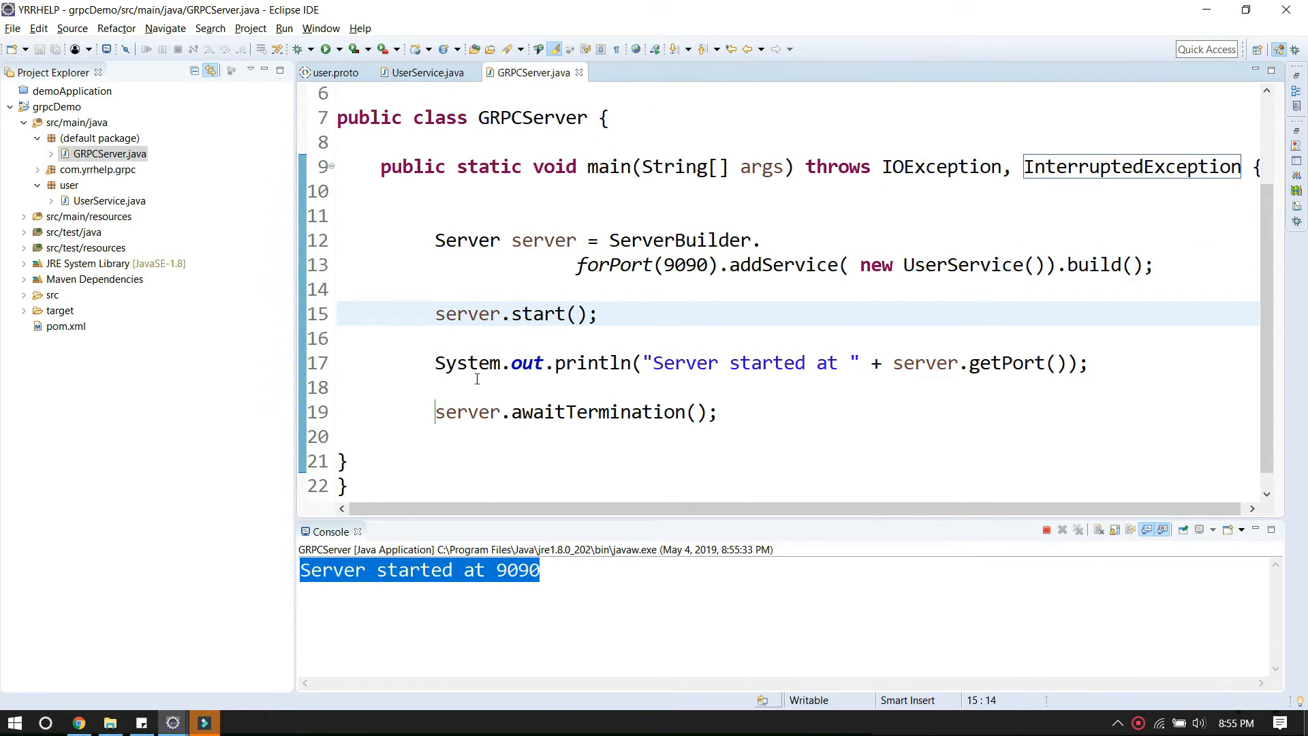
mouse_move(431, 581)
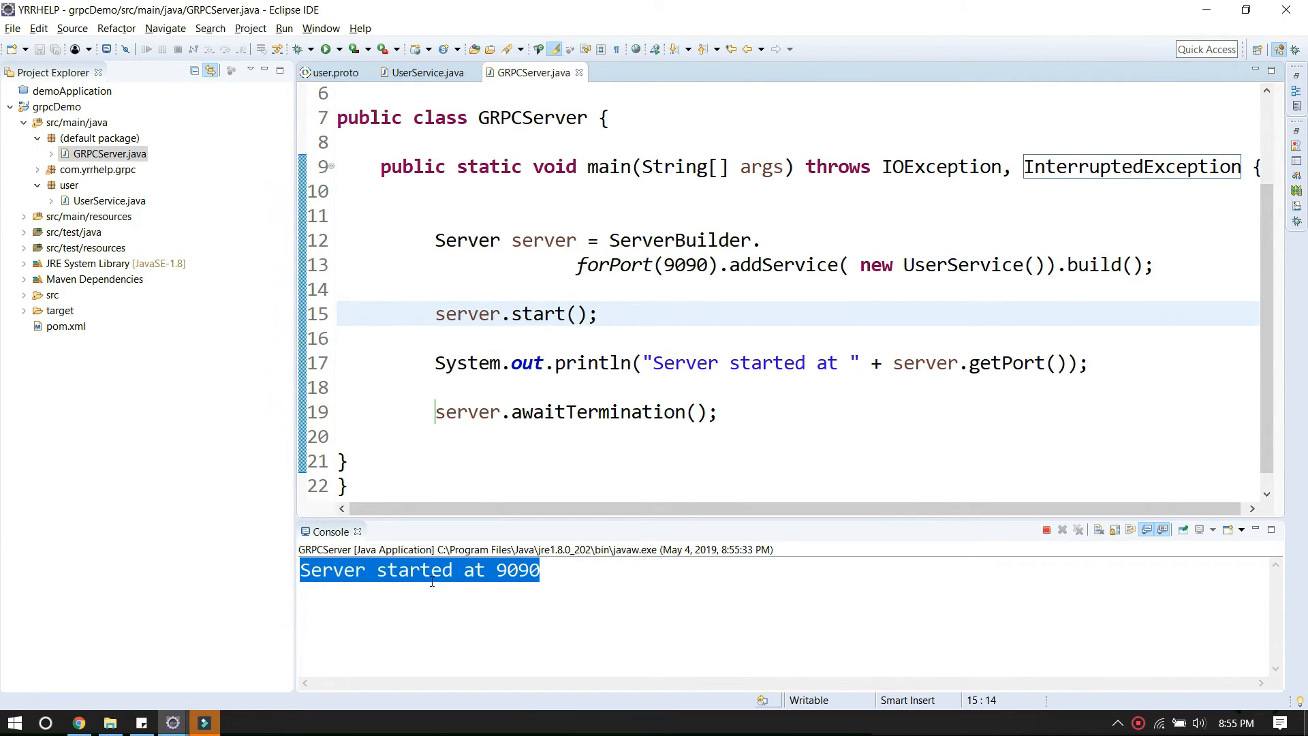
left_click(473, 569)
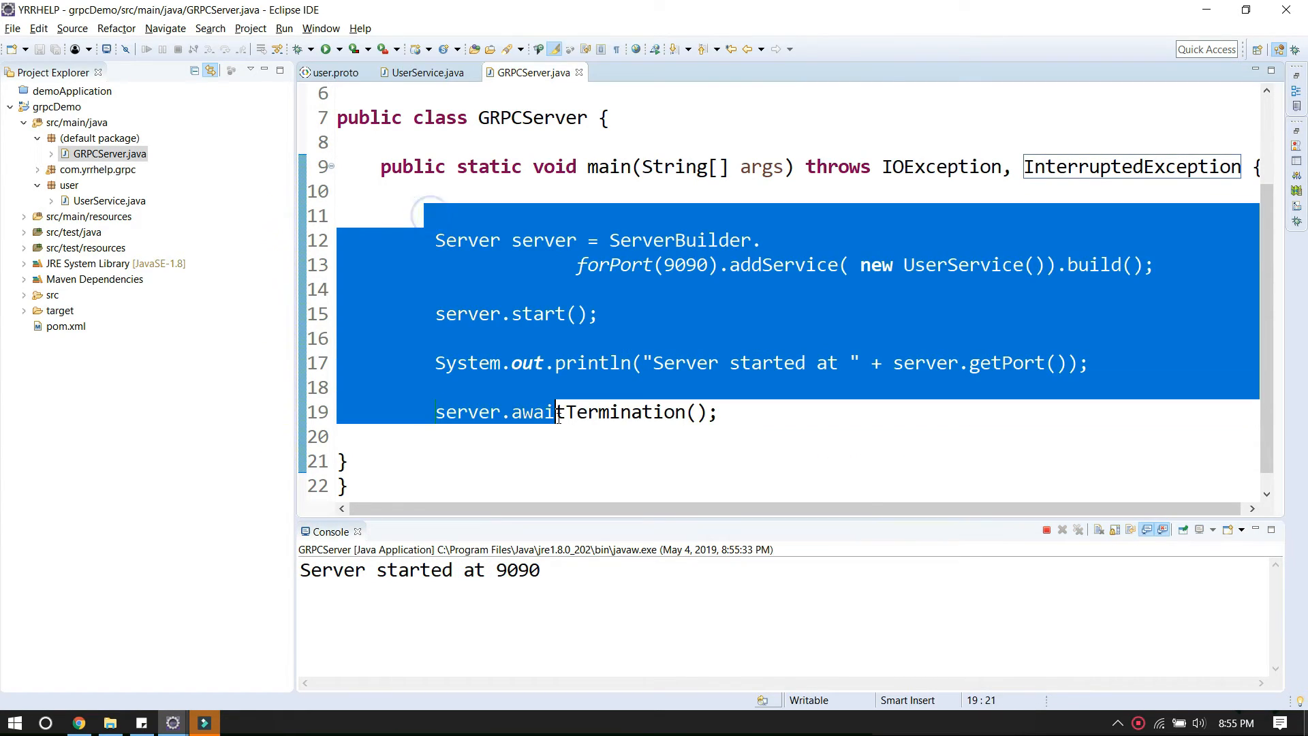
left_click(426, 73)
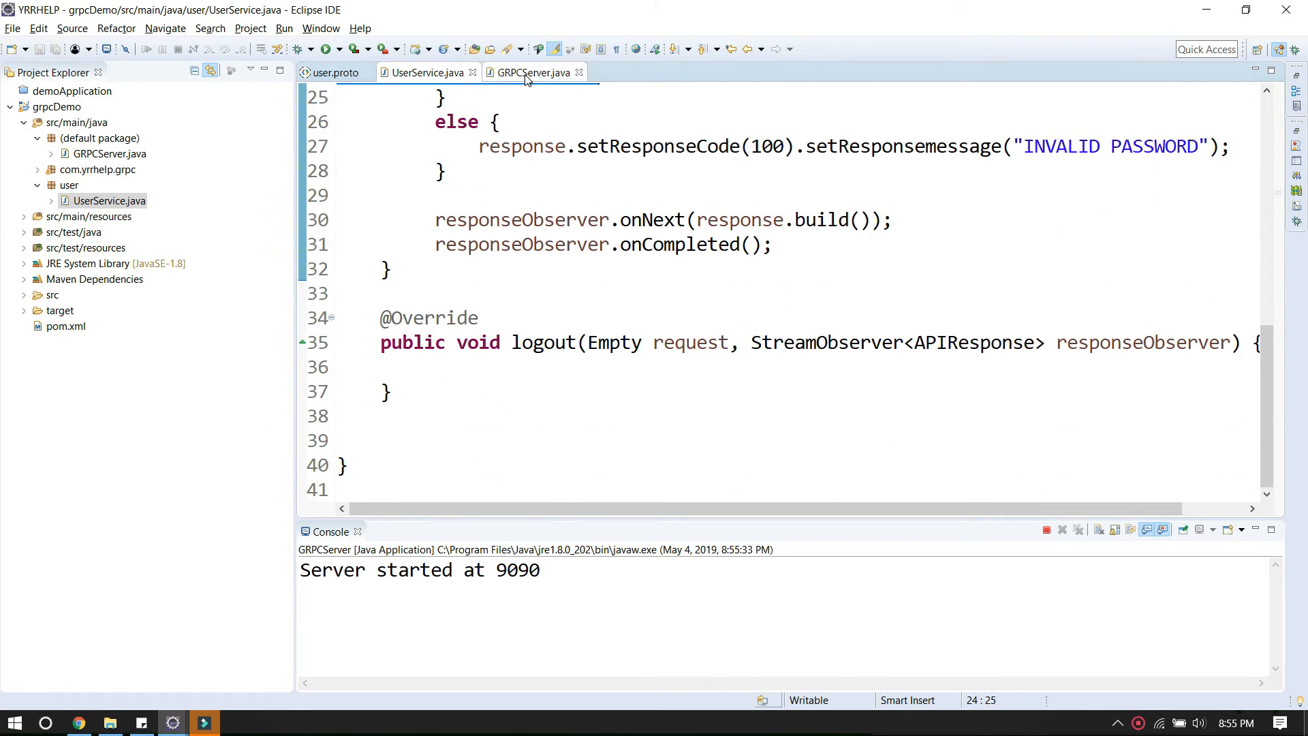
left_click(533, 73)
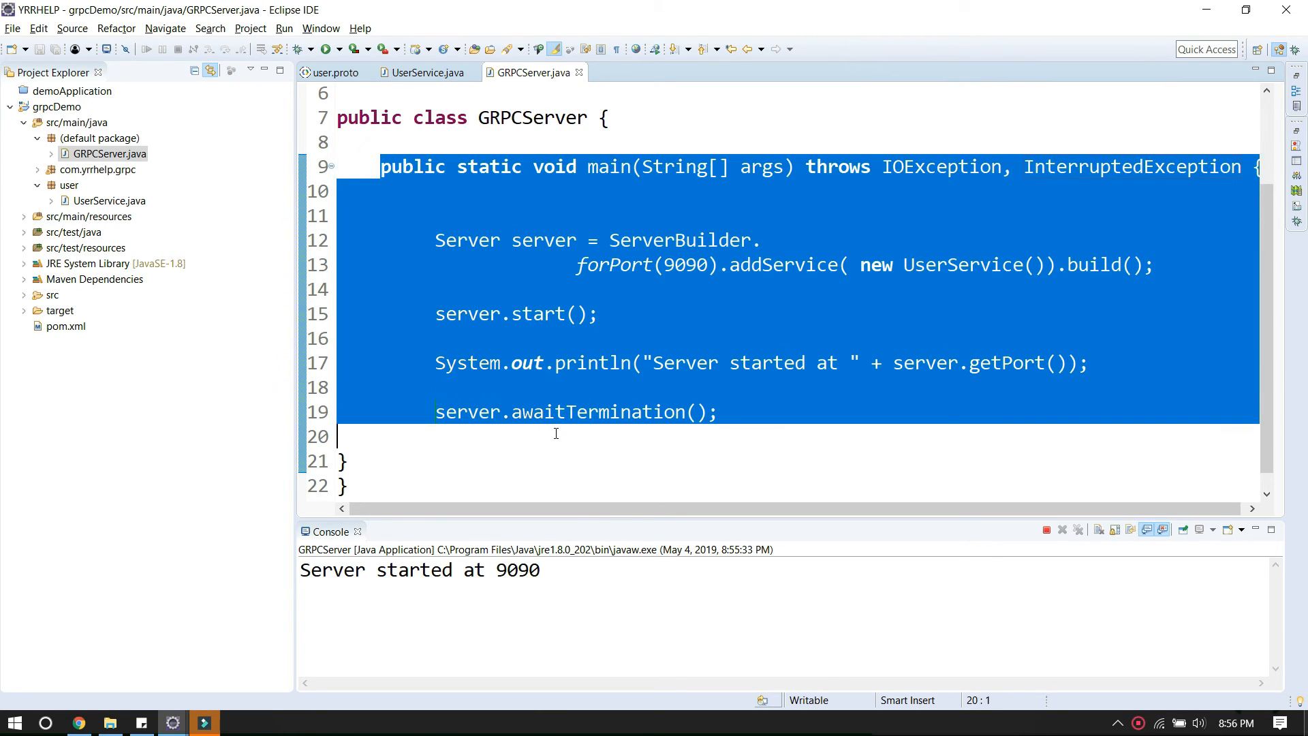
left_click(429, 73)
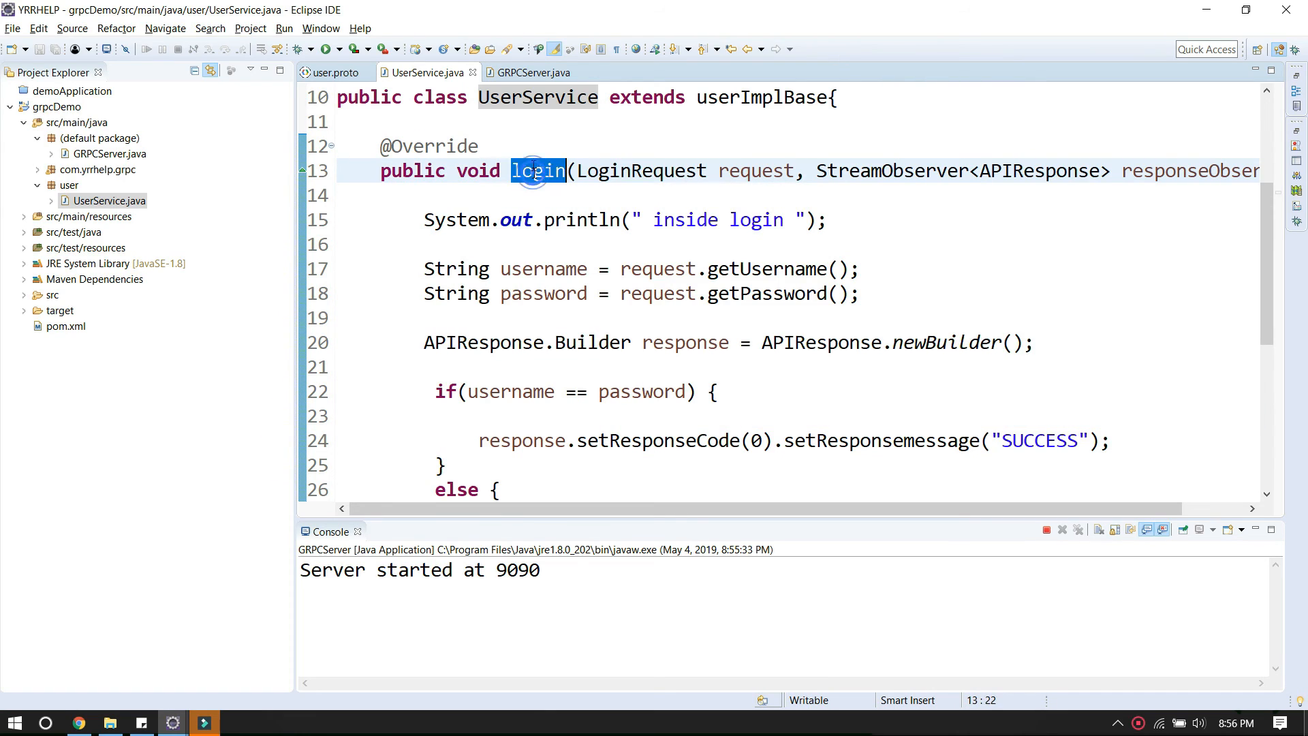
left_click(528, 72)
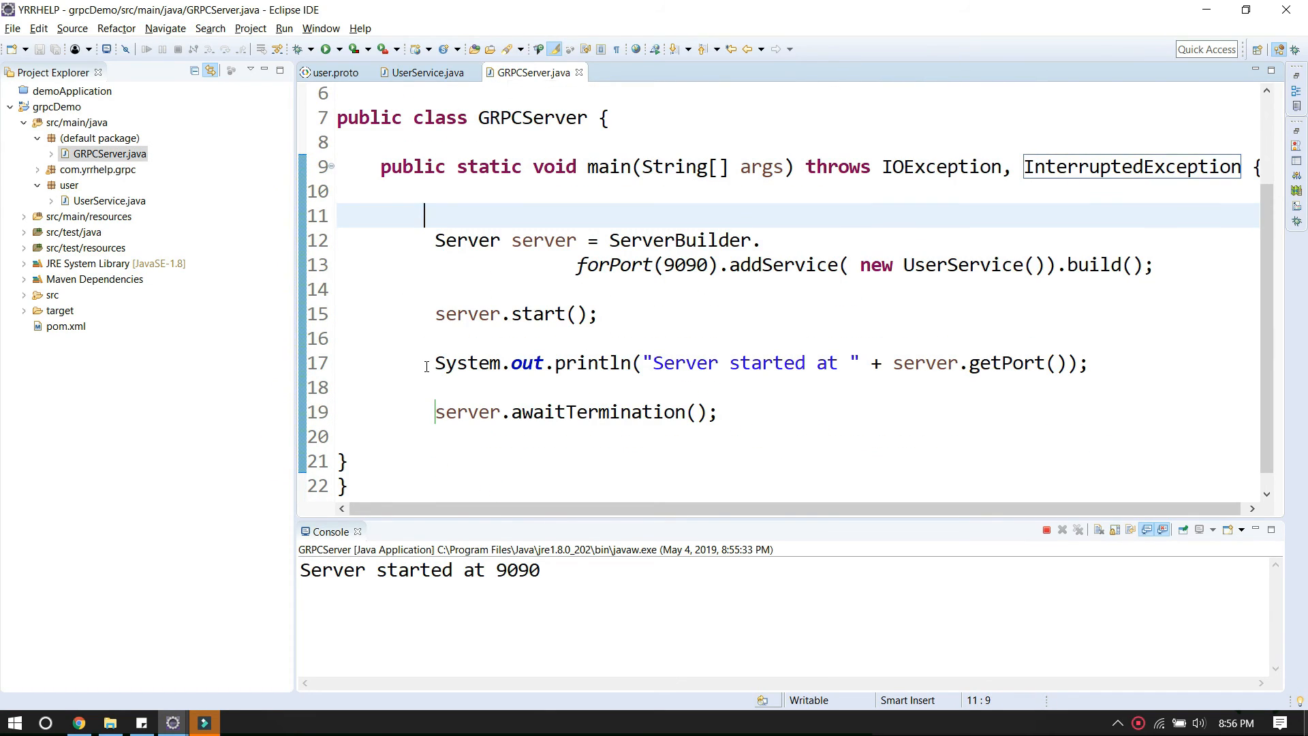
mouse_move(1058, 378)
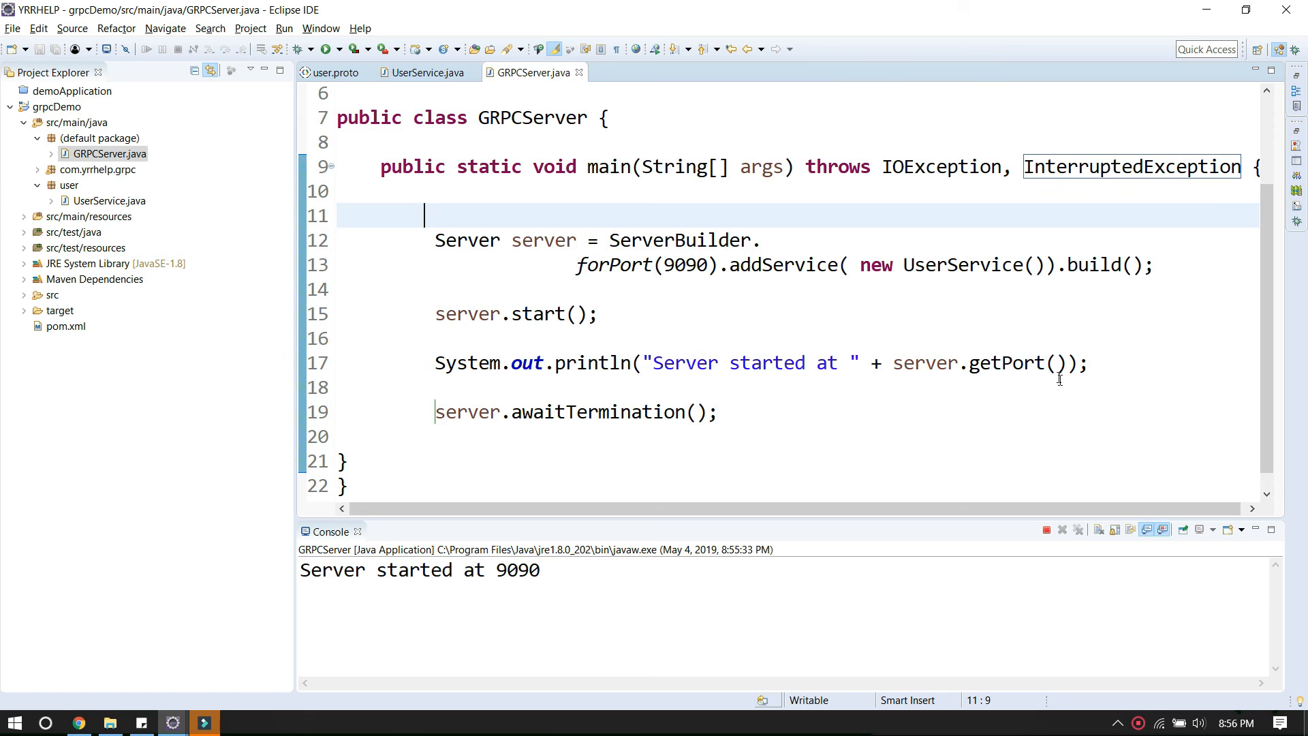
mouse_move(1116, 619)
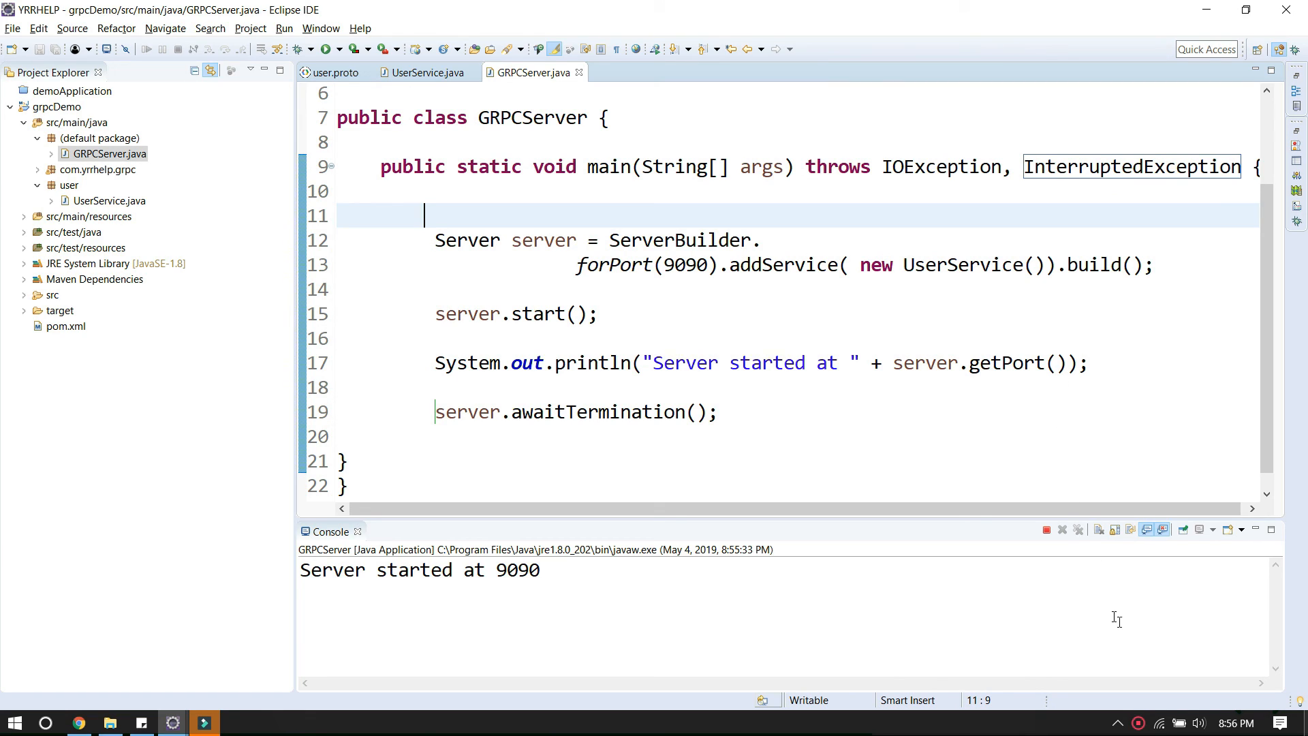